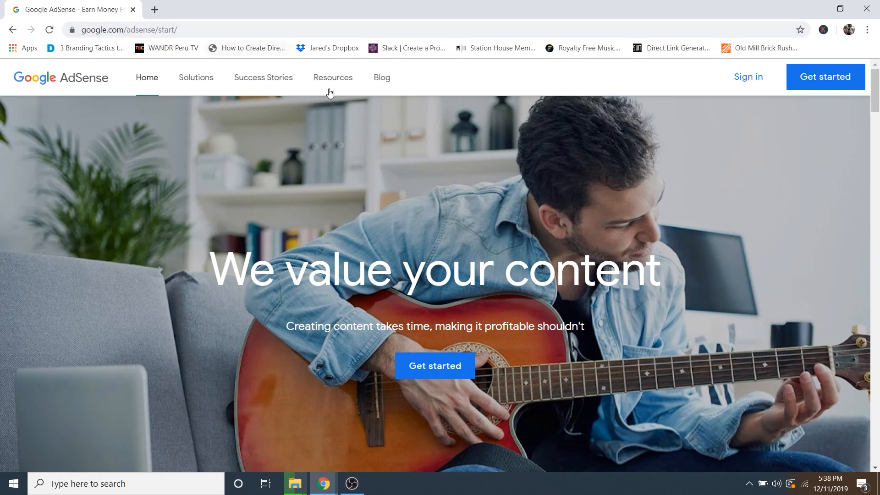
mouse_move(435, 366)
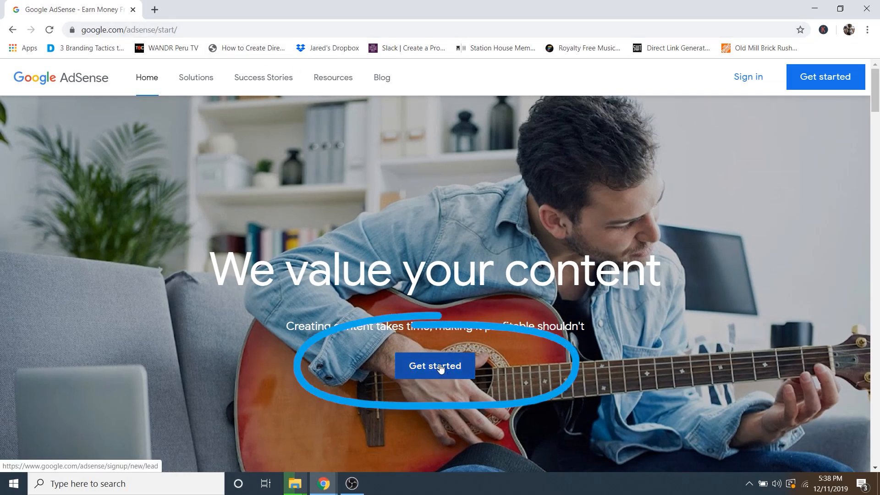
Begin AdSense sign-up and enter the site createaprobusiness.com and an email address
click(434, 366)
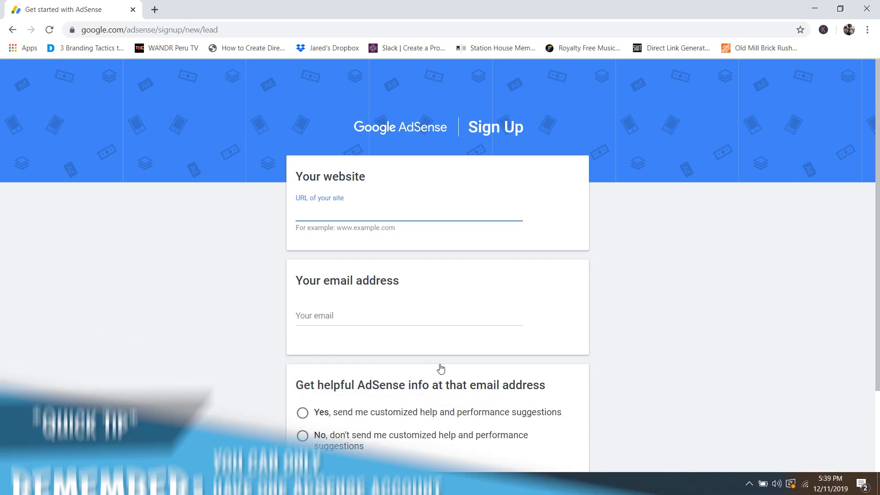
click(409, 212)
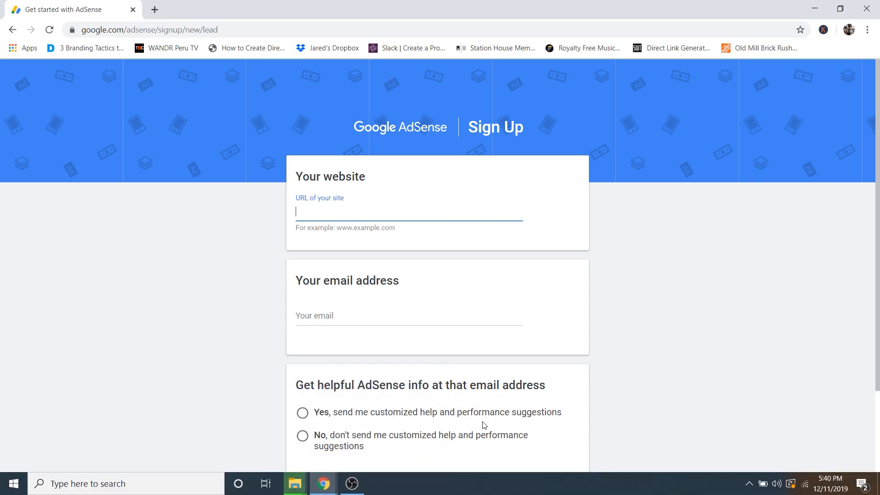
text(createa)
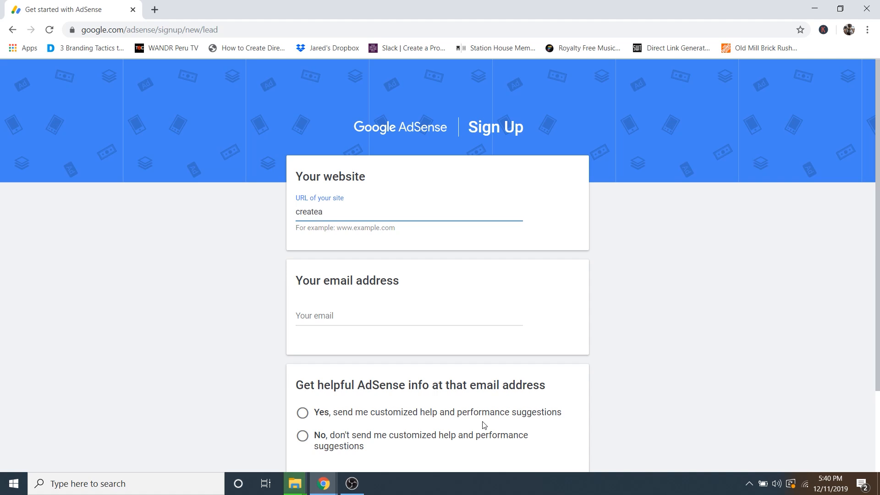
text(probusiness.com)
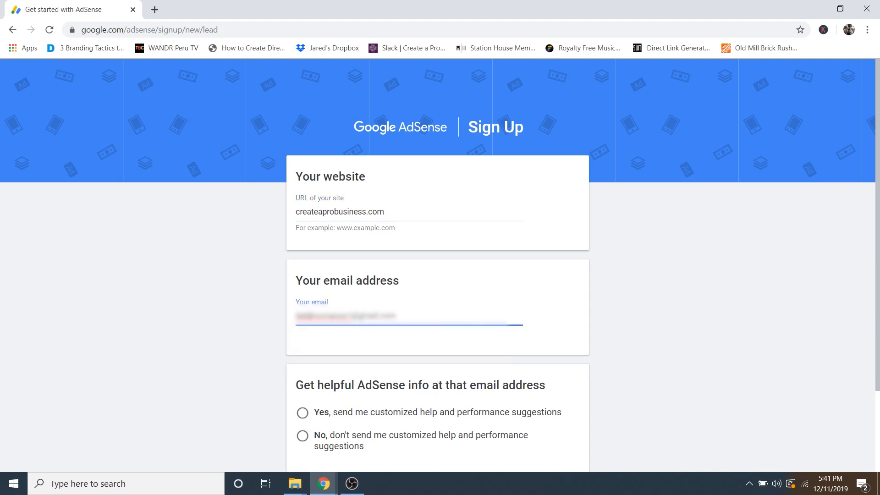
Opt in to customized help and performance suggestions
scroll(down, 3)
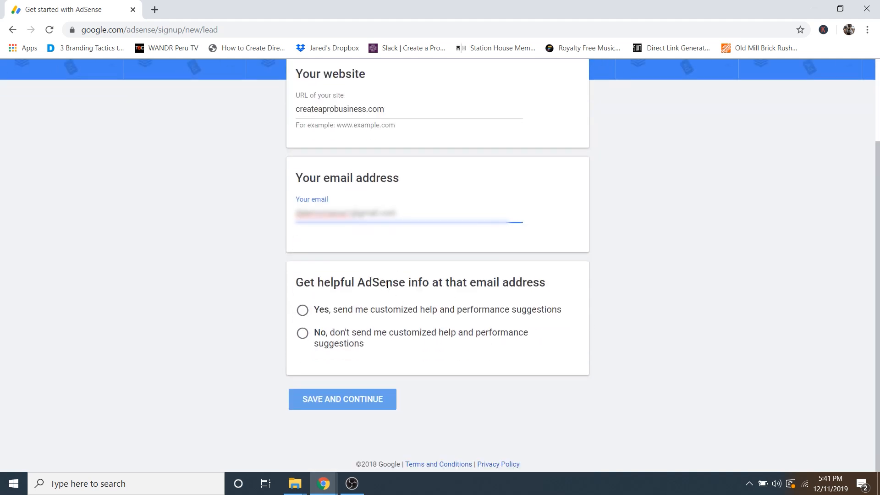
click(302, 309)
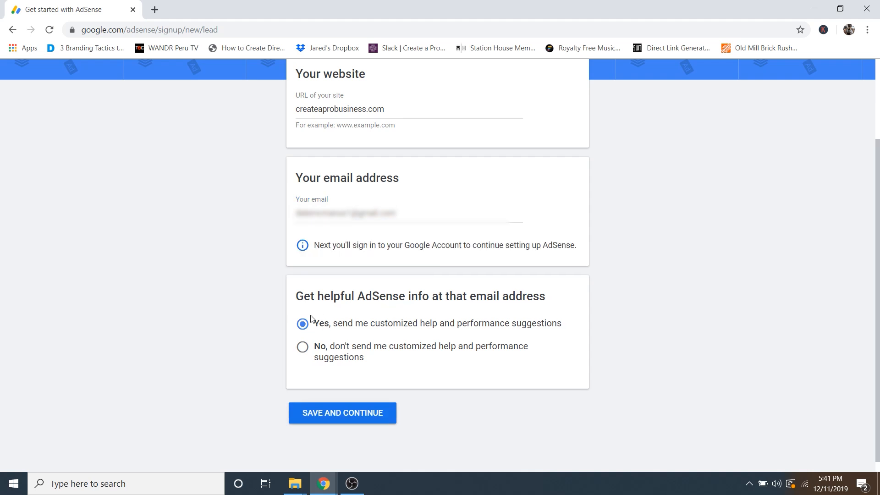
mouse_move(386, 364)
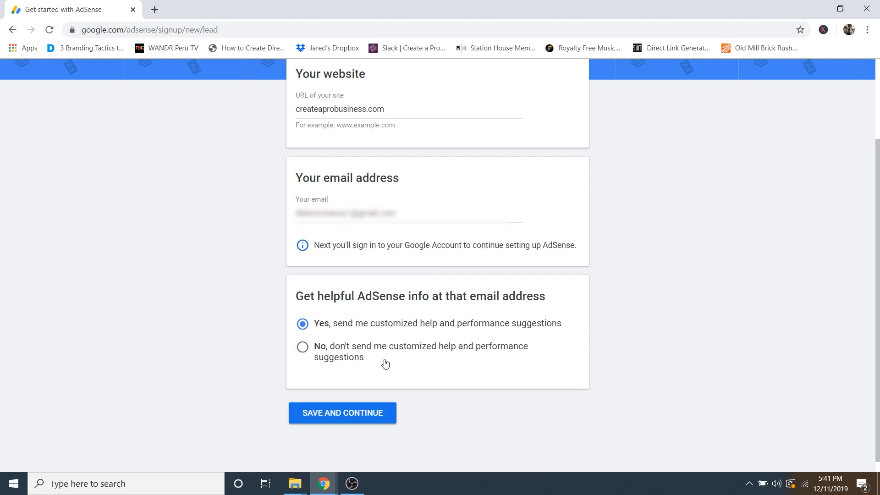
mouse_move(384, 348)
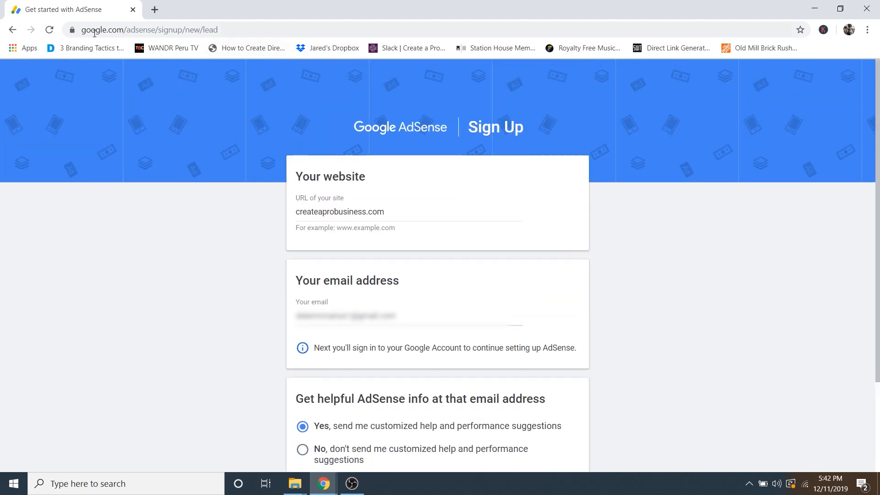
Sign in to the existing AdSense account with its password and reach the home dashboard
click(12, 30)
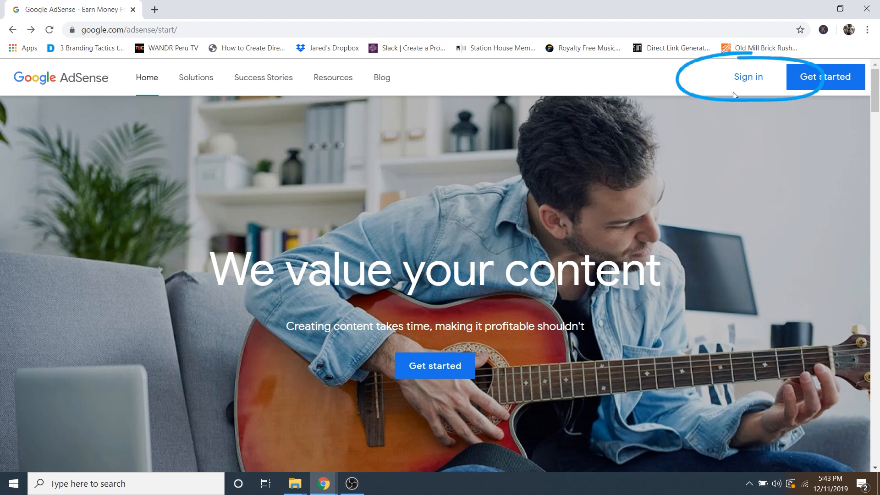
click(748, 77)
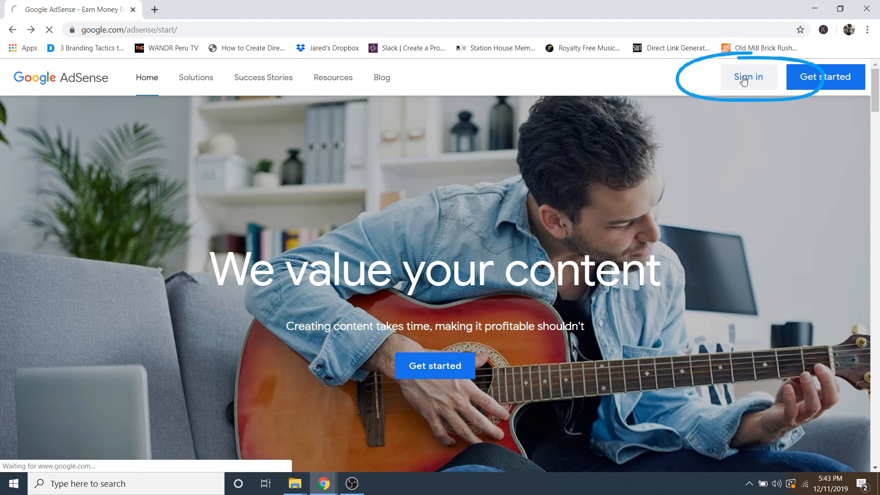
click(747, 77)
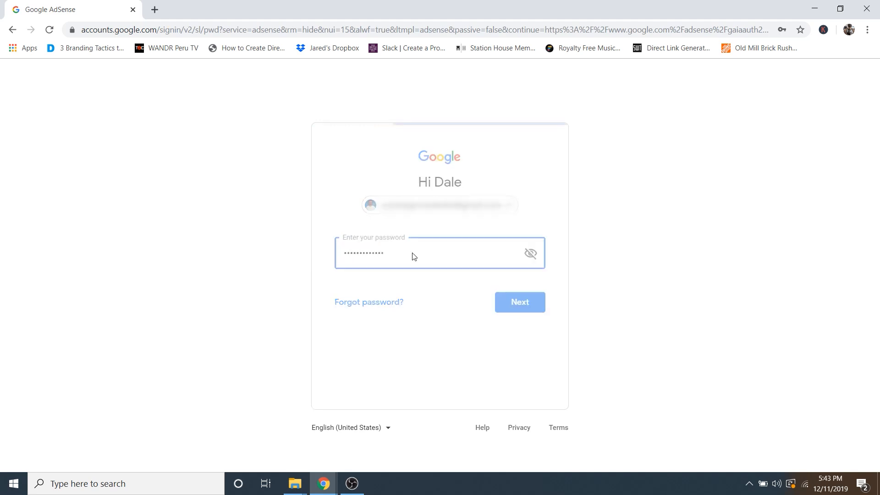
click(519, 301)
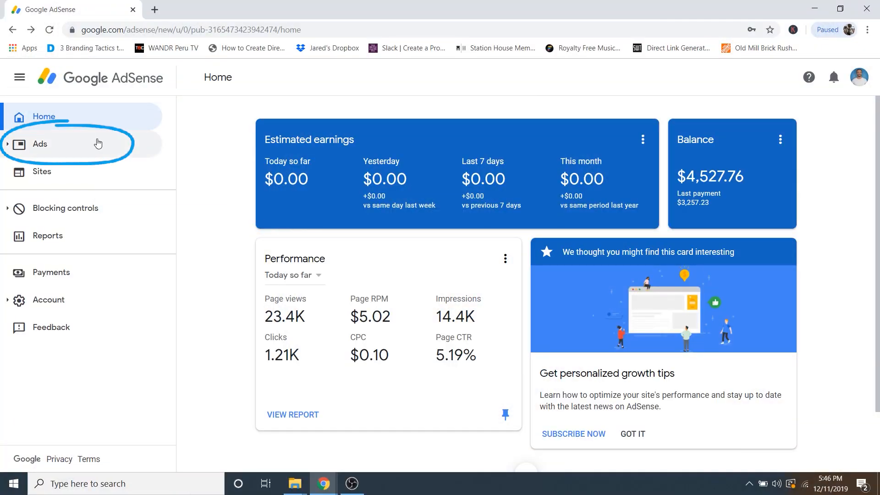
Create a display ad unit named 'Ad Unit 1' under Ads > Overview > By ad unit
click(40, 144)
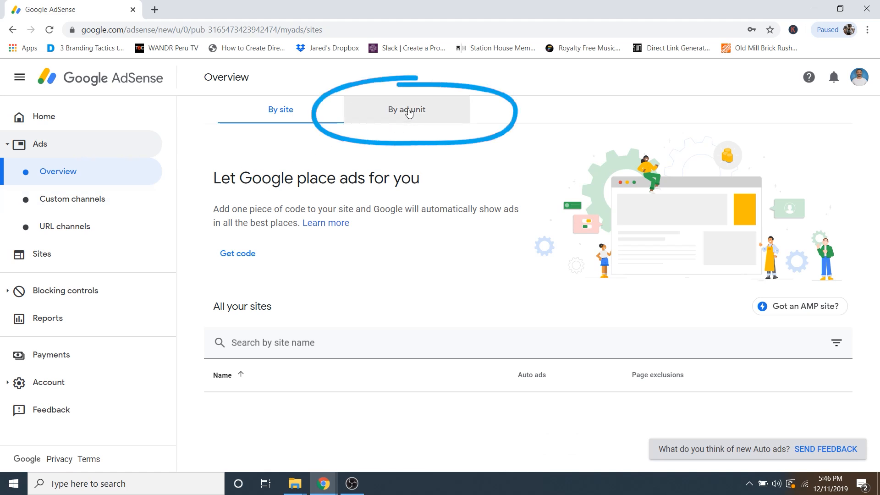
click(406, 109)
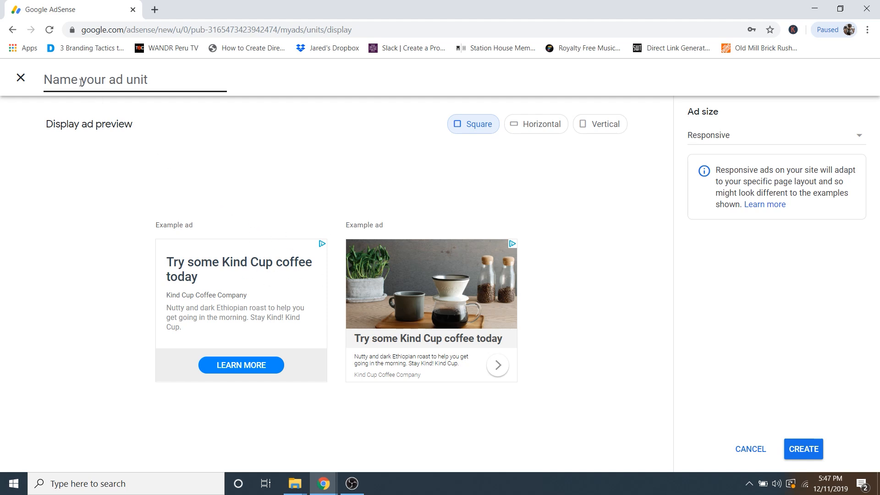
text(Ad Unit 1)
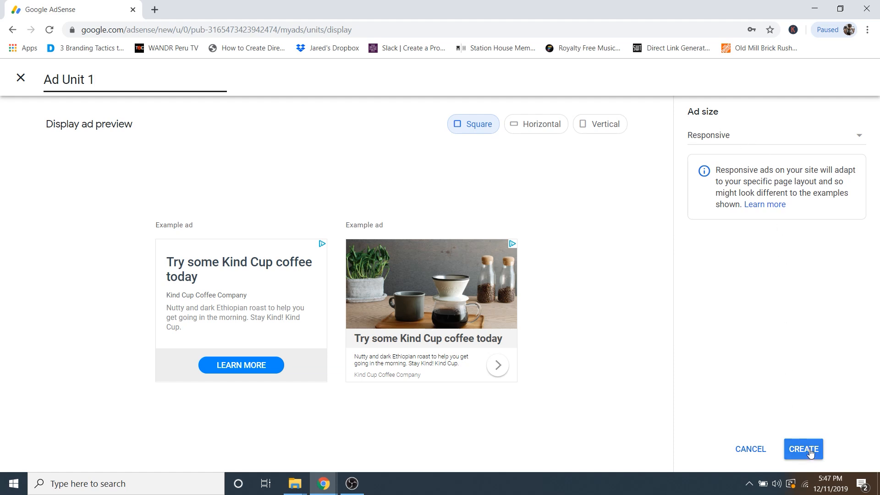
click(803, 449)
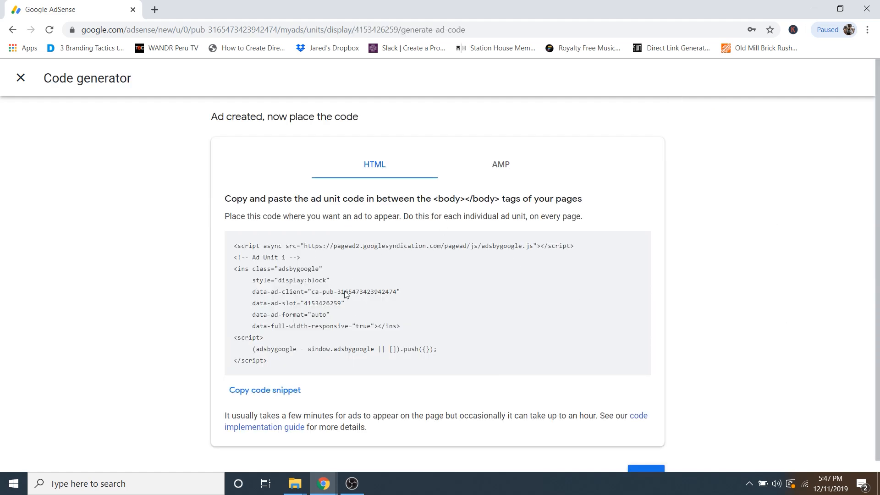
Copy the generated ad code snippet for Ad Unit 1
click(265, 391)
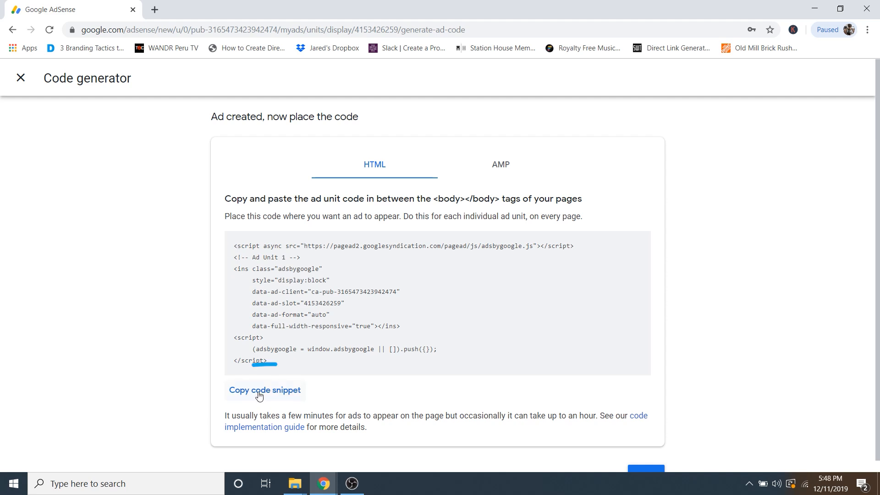
click(265, 390)
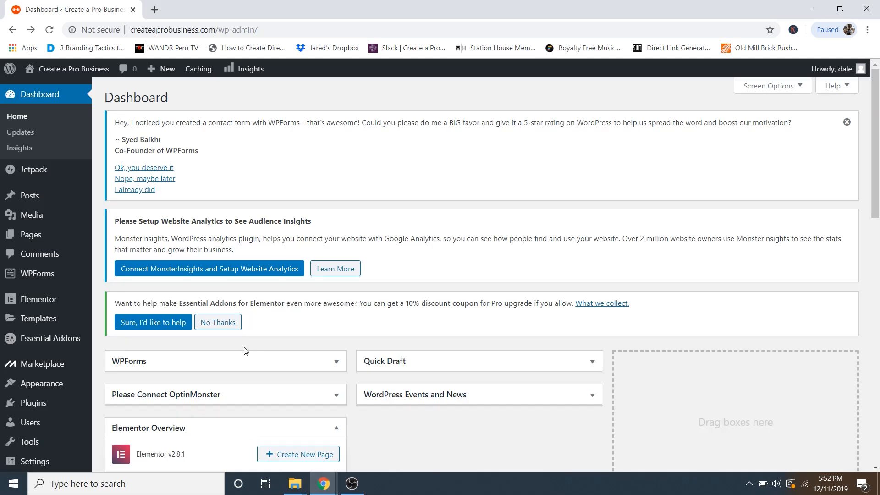
mouse_move(244, 351)
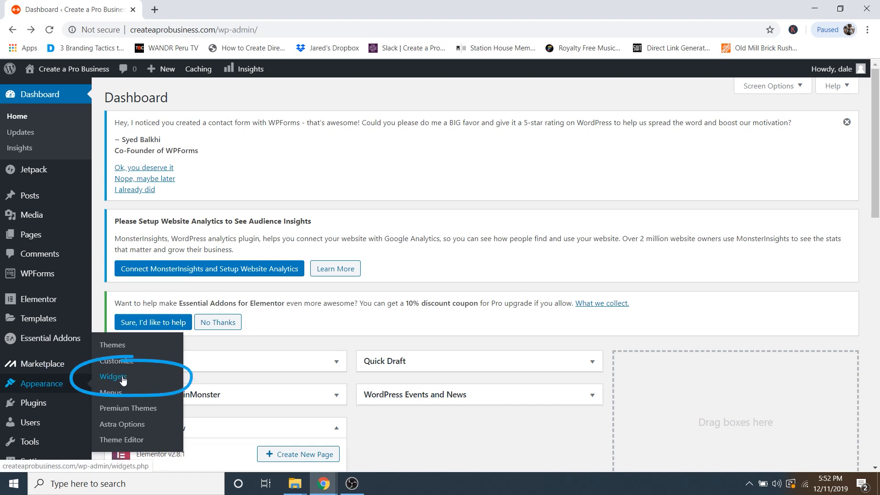
Add a Custom HTML widget to the Main Sidebar and paste the AdSense code into it
click(113, 377)
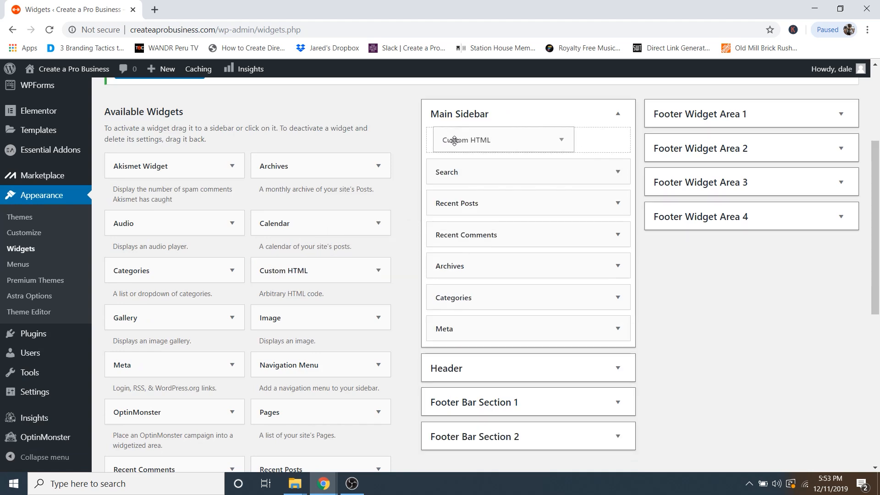
click(502, 139)
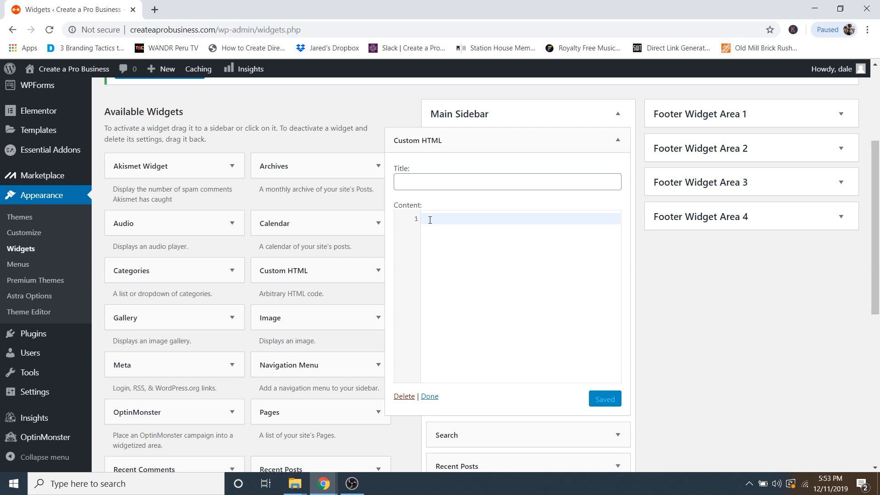
right_click(429, 219)
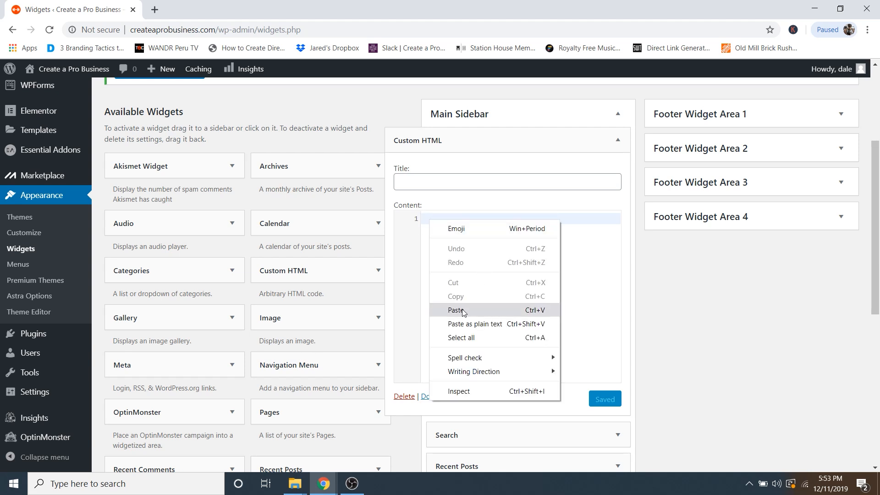
click(455, 309)
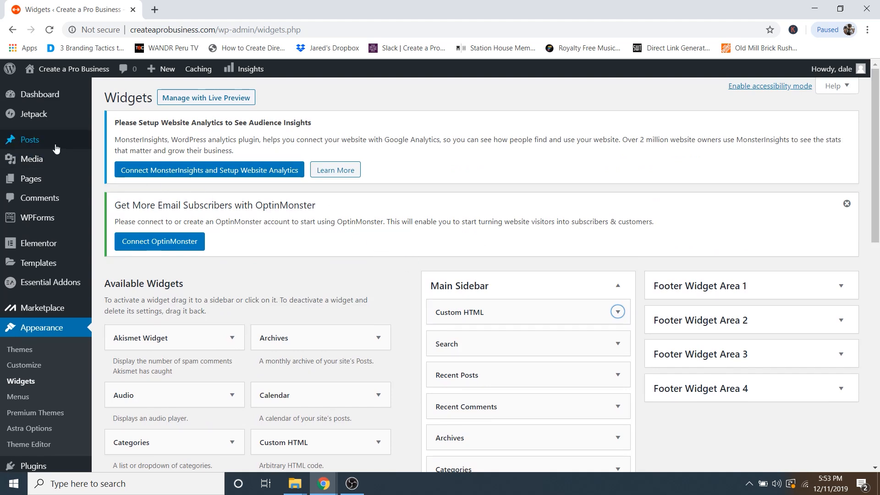
mouse_move(30, 140)
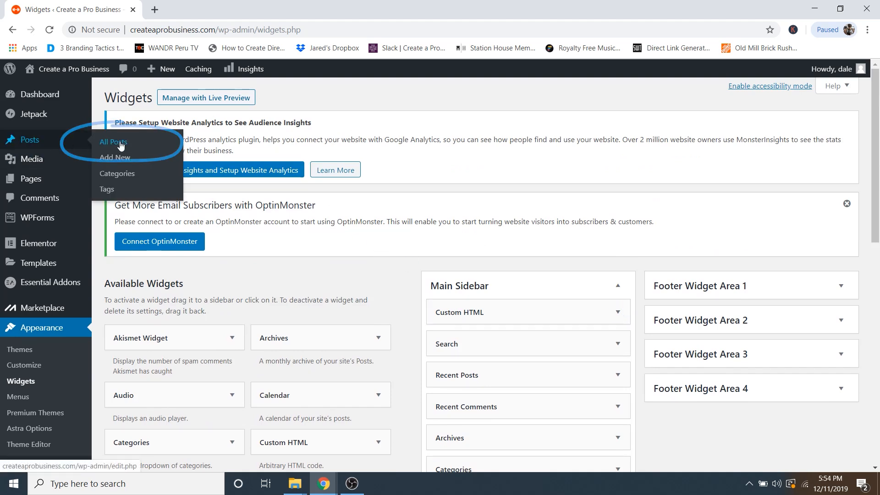
click(114, 142)
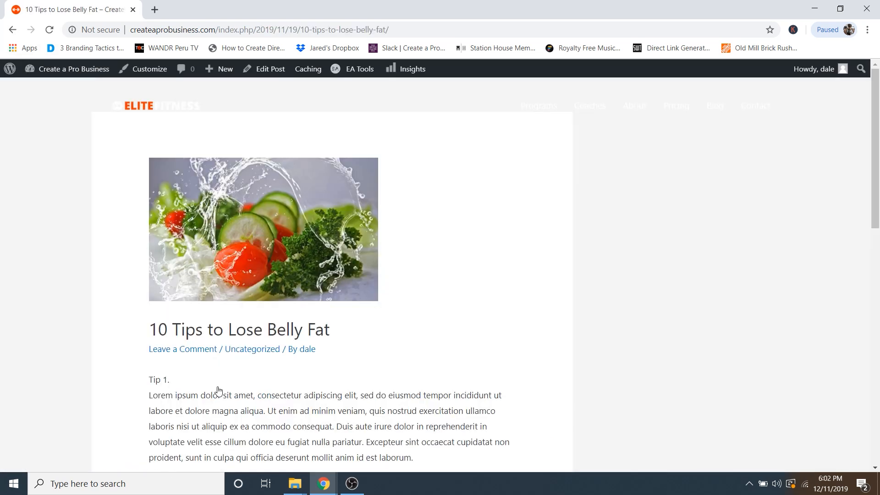
scroll(down, 3)
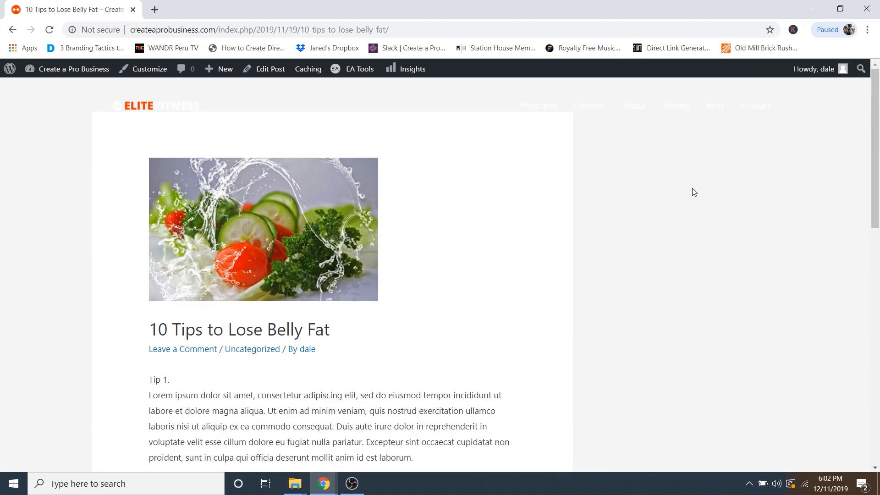
mouse_move(662, 236)
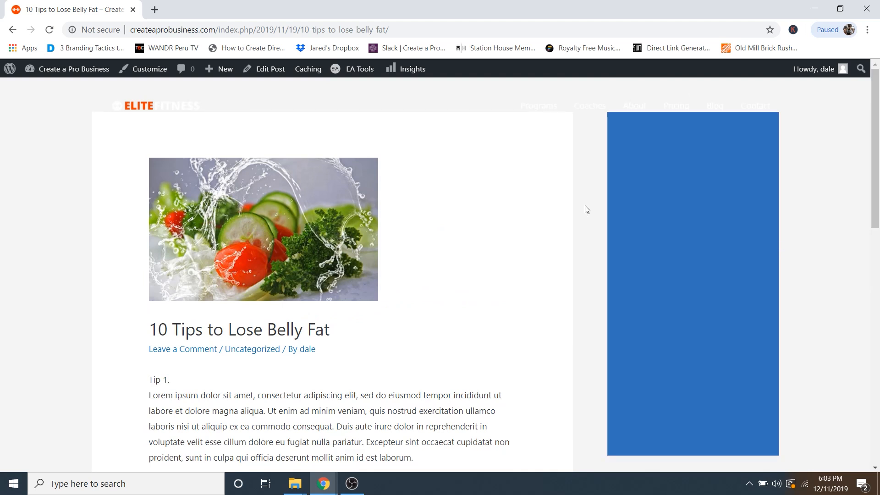
mouse_move(702, 154)
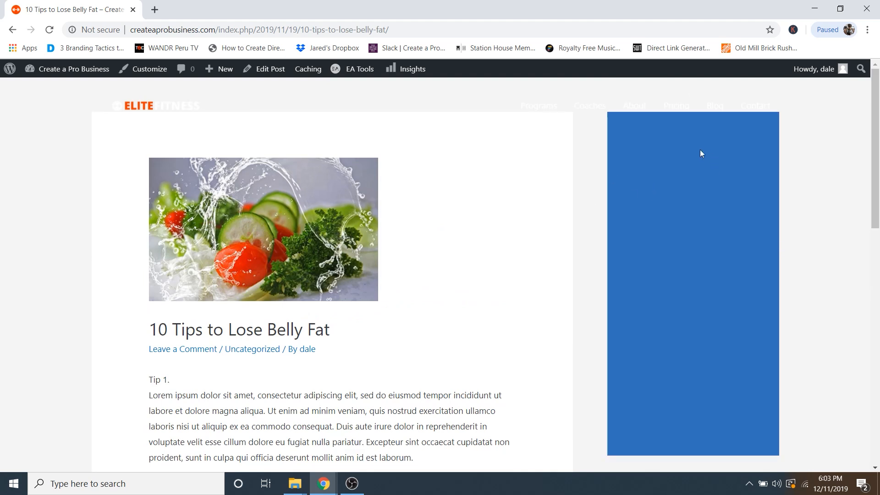
mouse_move(596, 247)
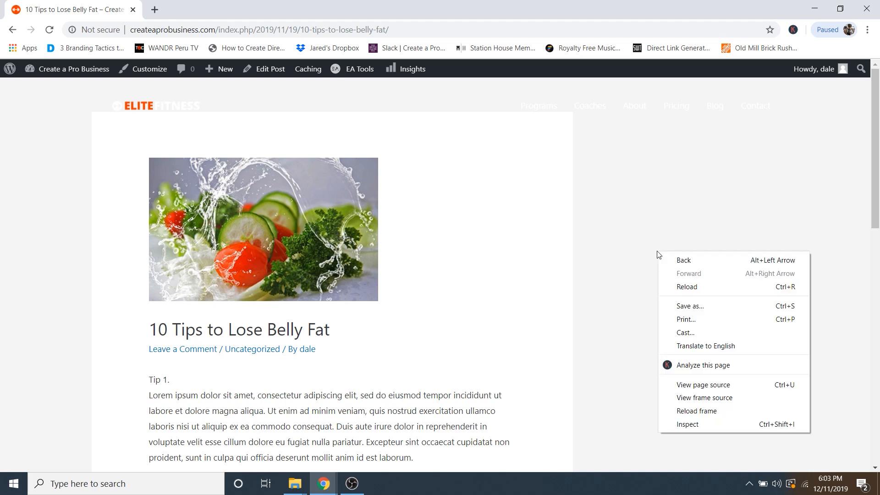
click(687, 423)
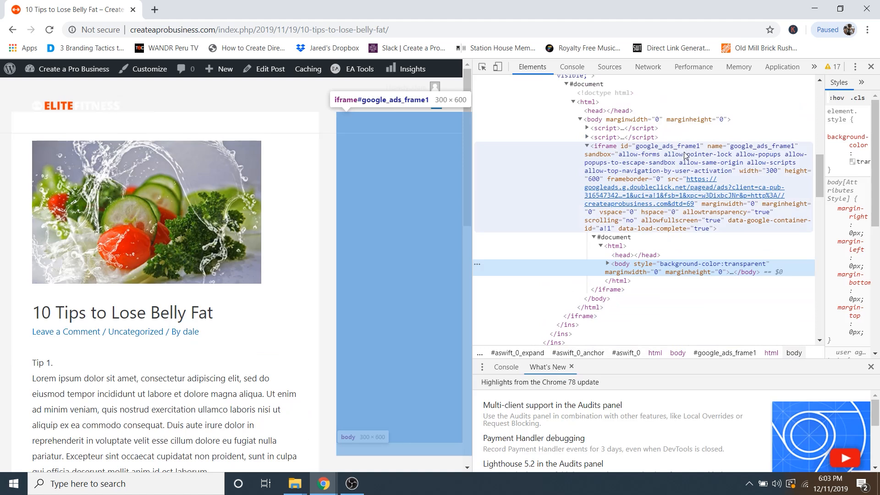
mouse_move(401, 209)
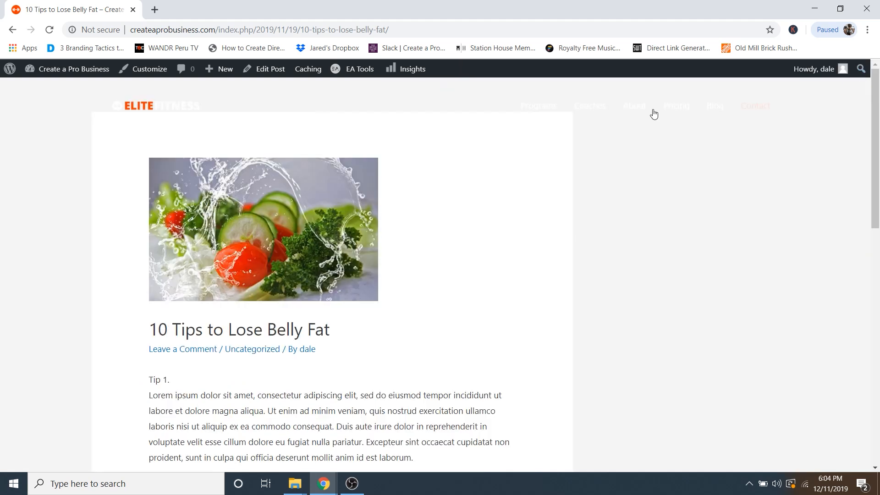
scroll(down, 3)
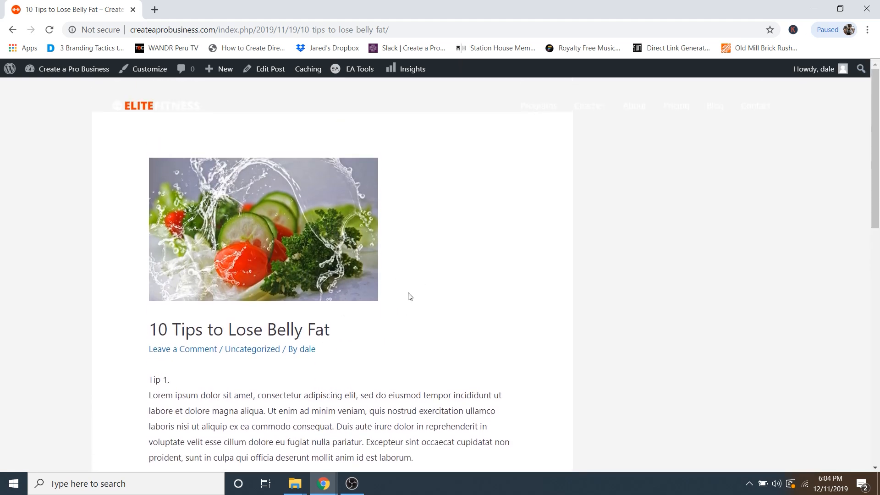
Go to the WordPress dashboard's Add New plugins page
click(74, 68)
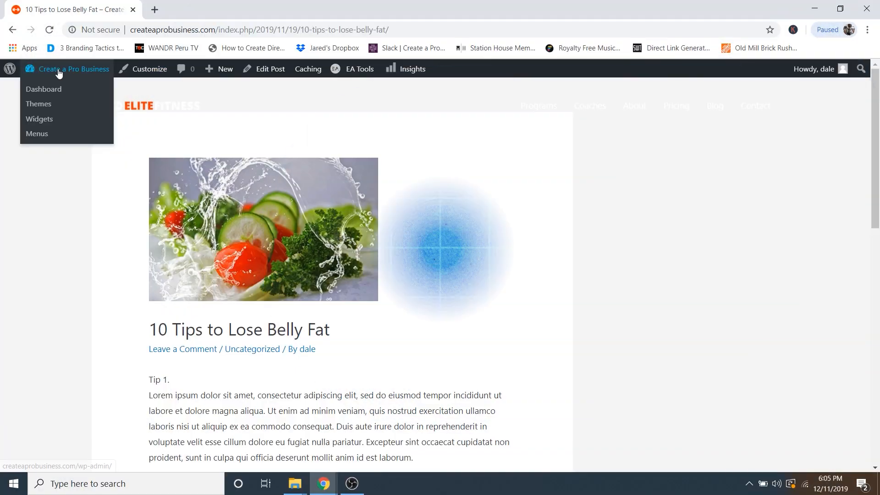
click(44, 90)
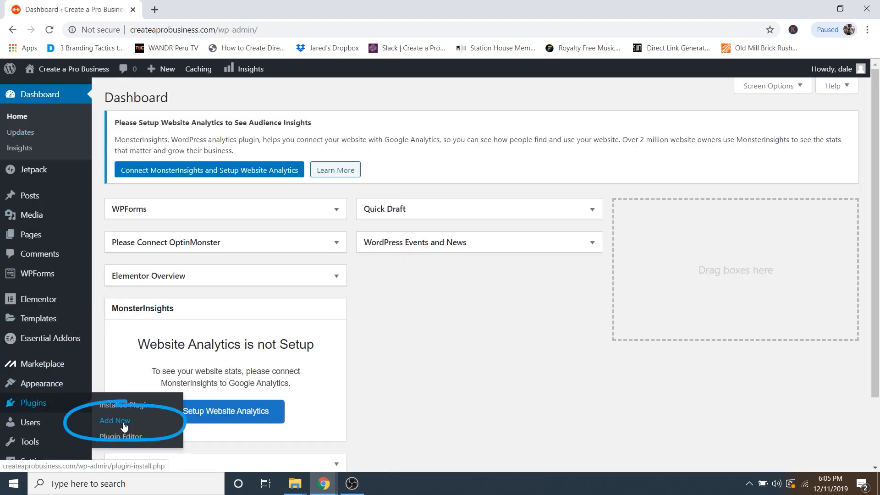
click(114, 420)
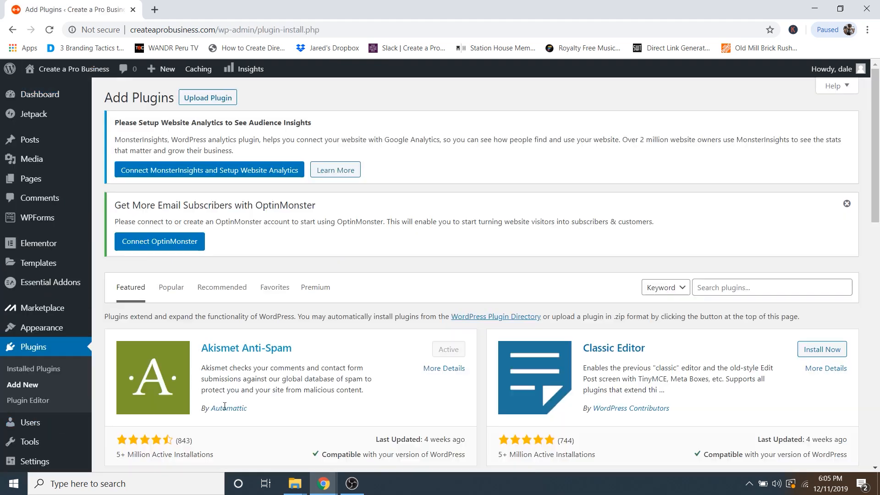
Search 'adsense plugin wp quad' and install AdSense Plugin WP QUADS
click(771, 287)
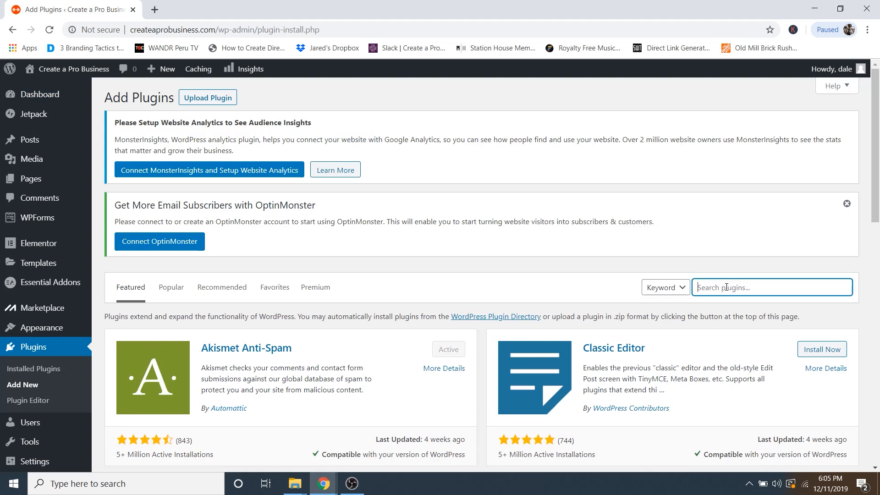
text(adsense)
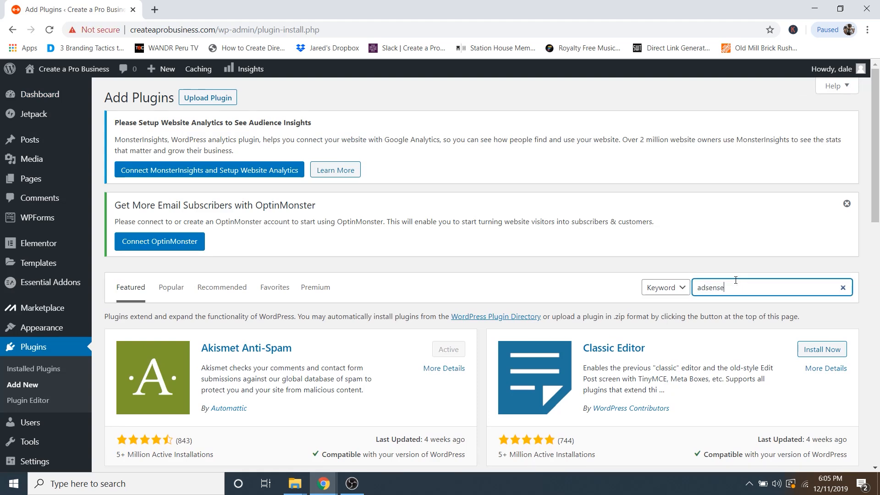
text(plugin wp quad)
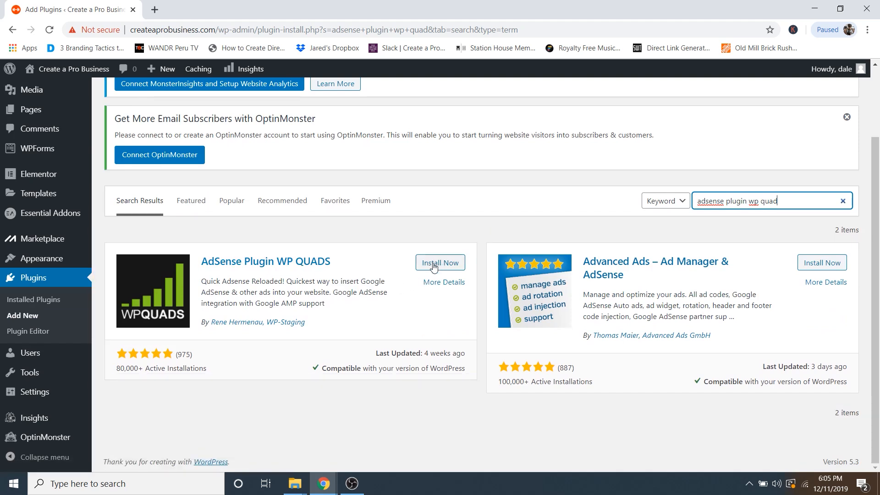
click(440, 263)
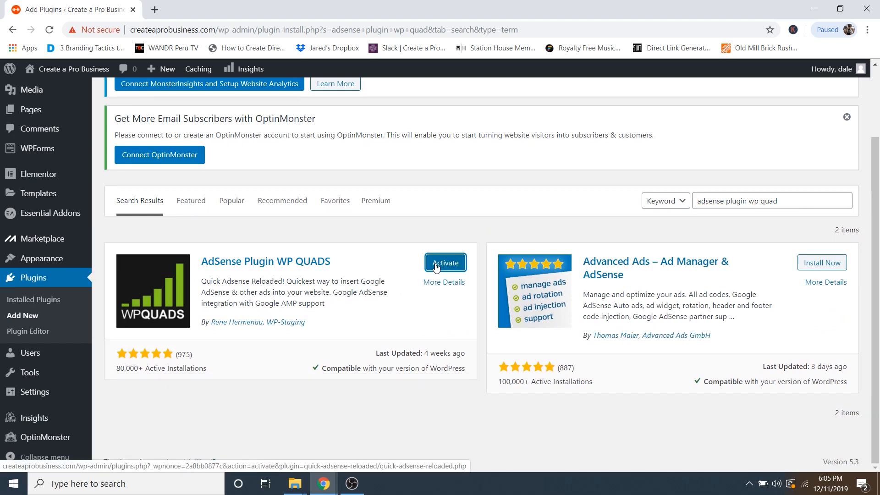
Activate WP QUADS and skip the premium offer to reach its settings
click(446, 262)
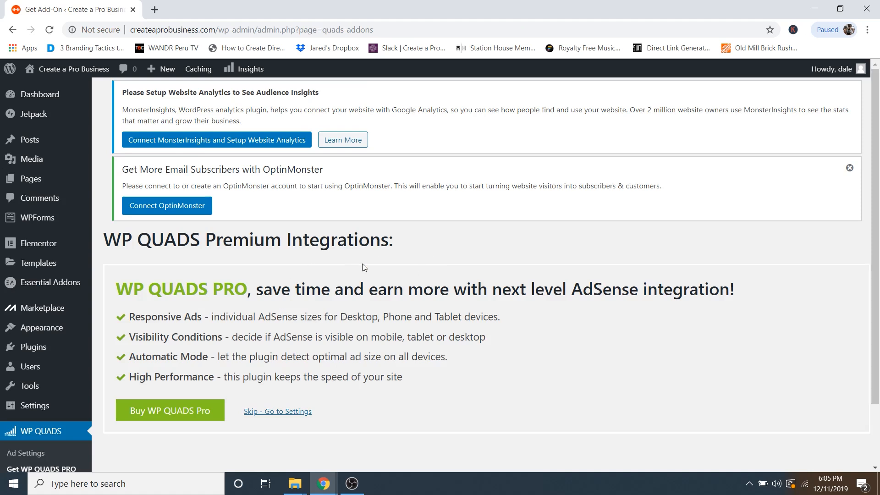
mouse_move(459, 305)
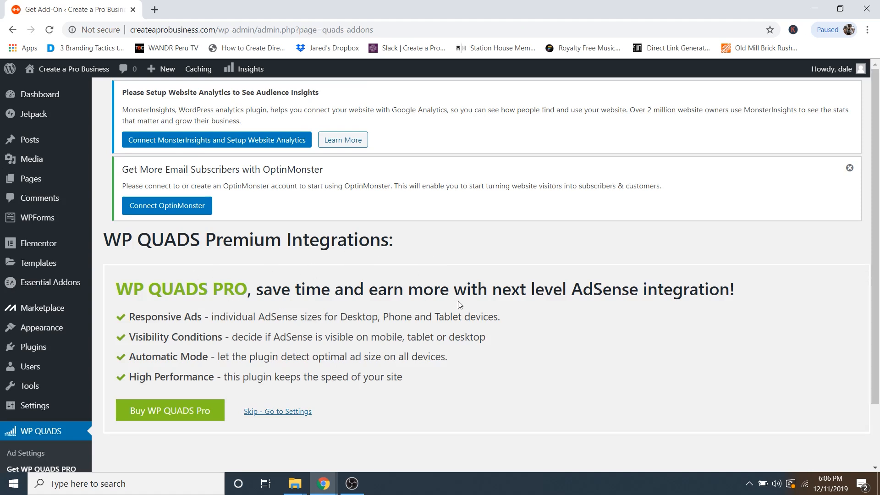
mouse_move(359, 304)
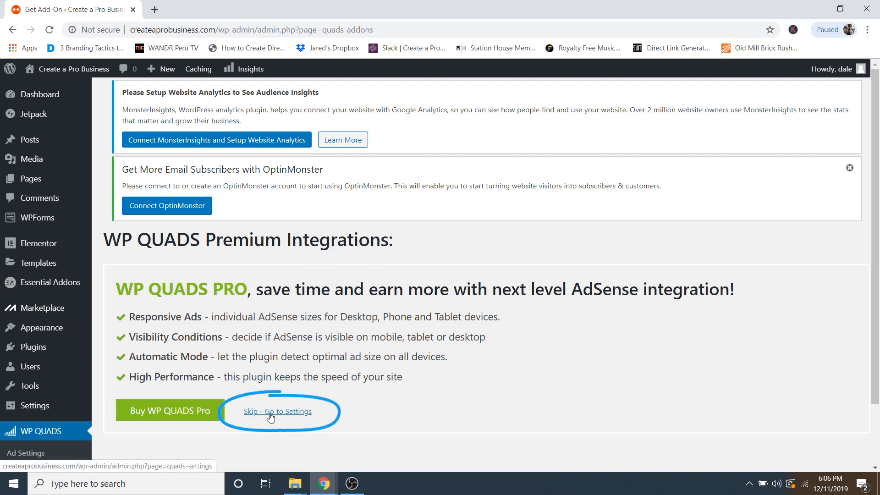
click(277, 412)
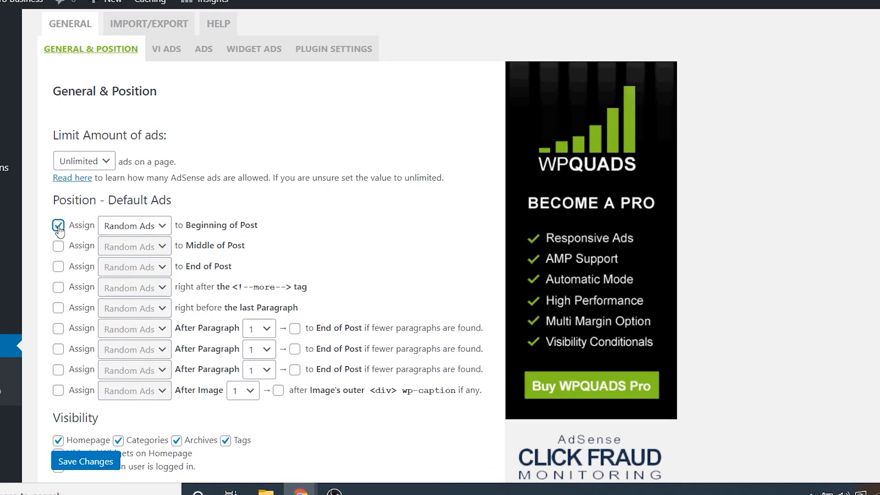
Assign ad1 to the beginning-of-post position
click(58, 225)
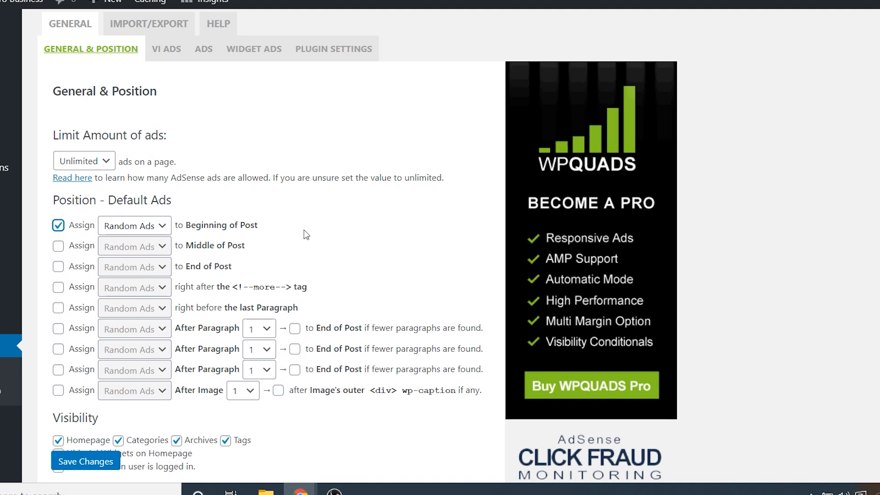
mouse_move(432, 171)
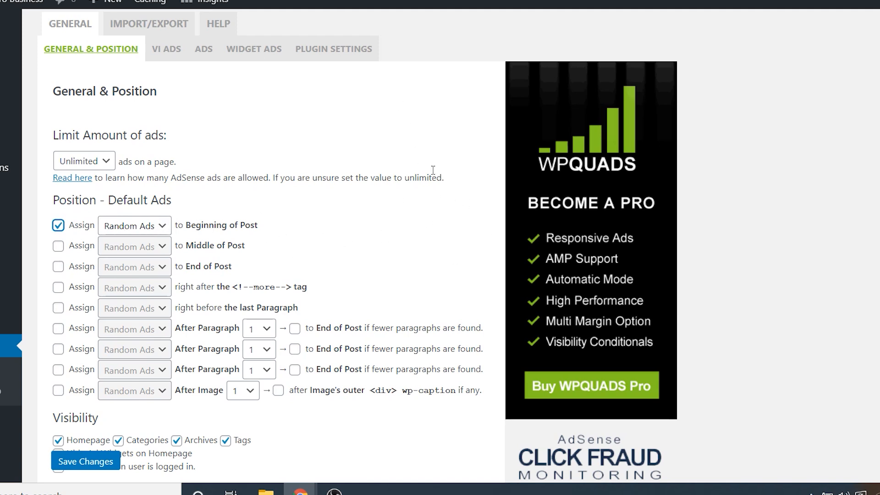
click(134, 226)
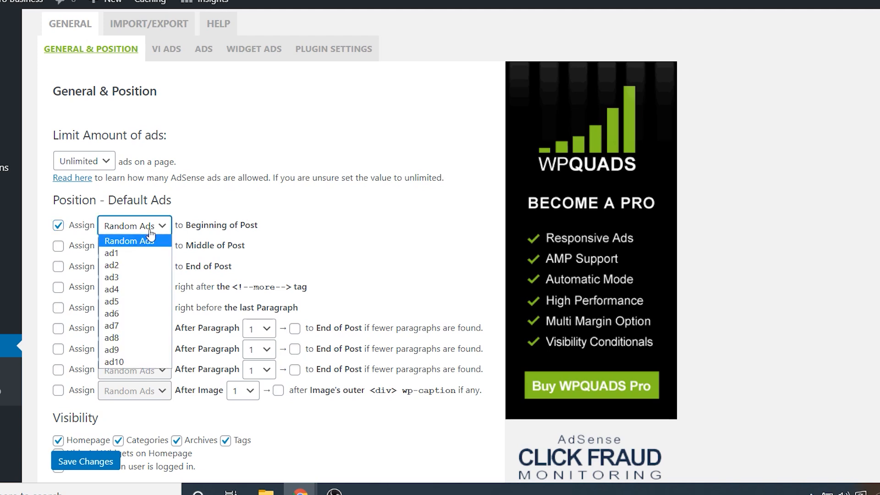
click(111, 253)
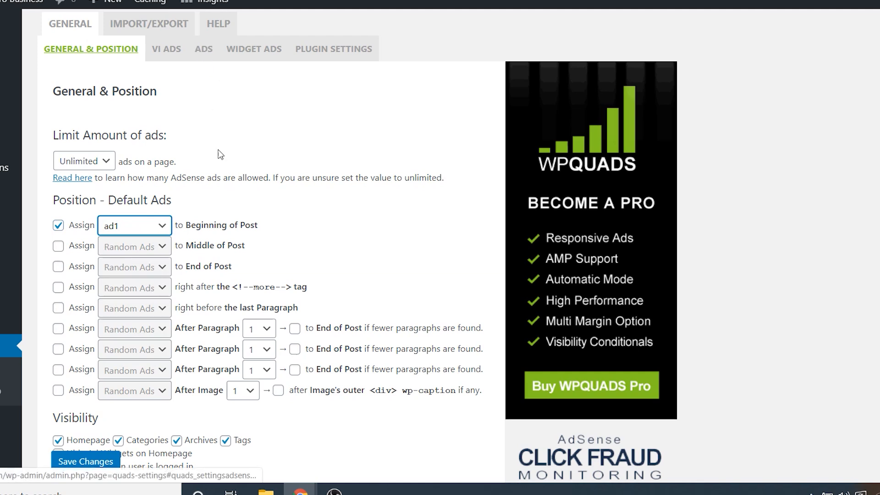
mouse_move(275, 146)
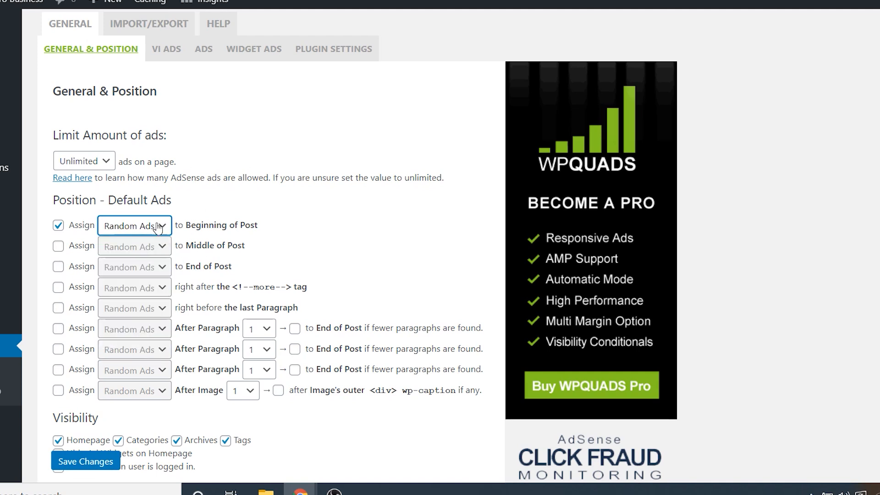
mouse_move(218, 209)
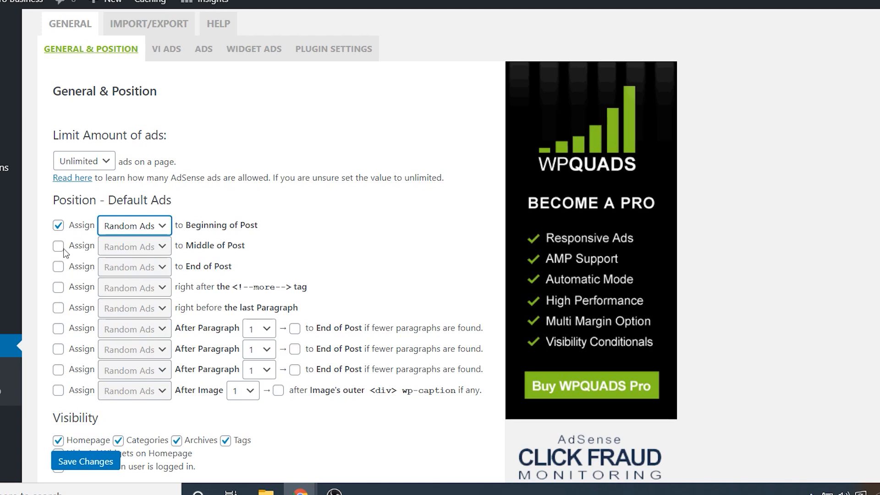
Untick the middle, end and more-tag positions, leaving an after-paragraph count of 50 and Ad 1 at post beginning
click(59, 246)
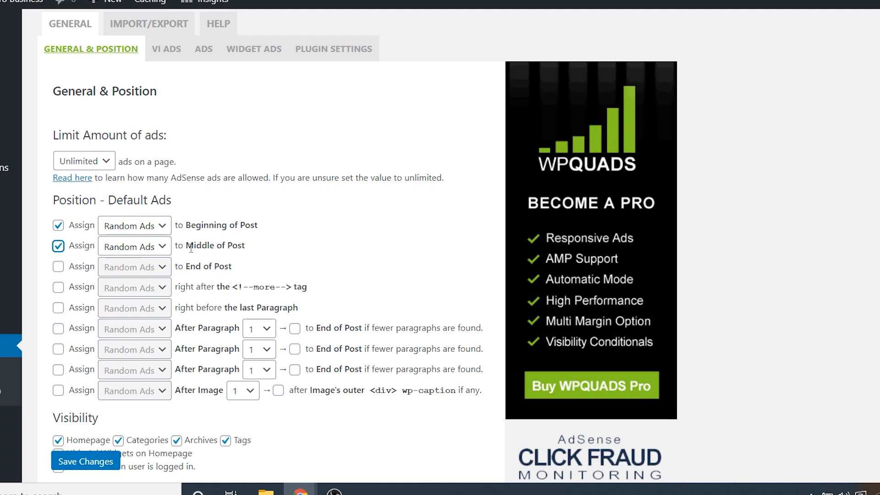
click(58, 267)
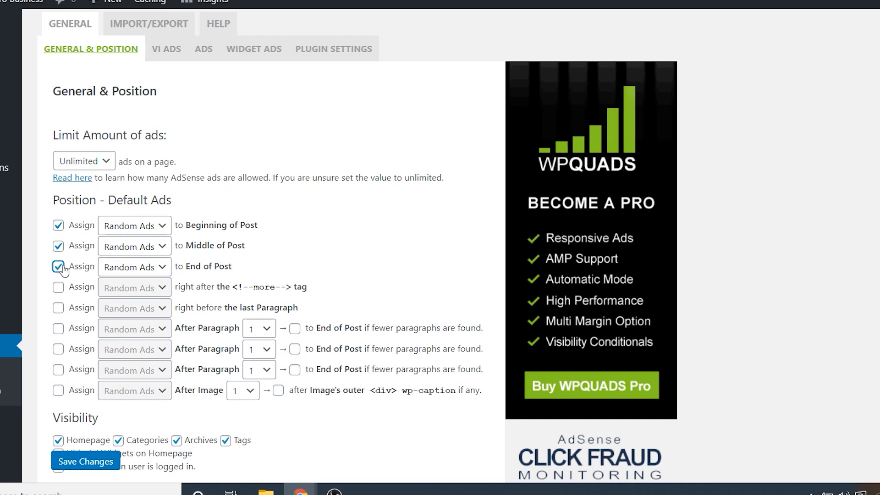
click(59, 287)
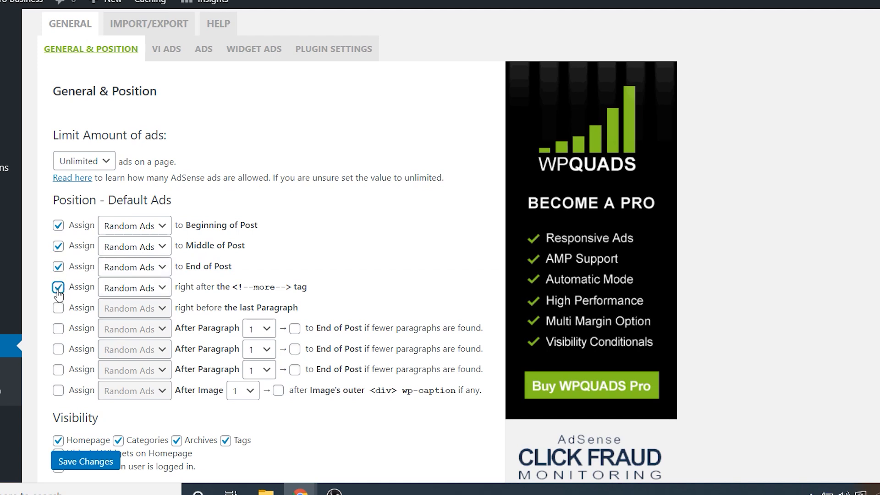
double_click(261, 287)
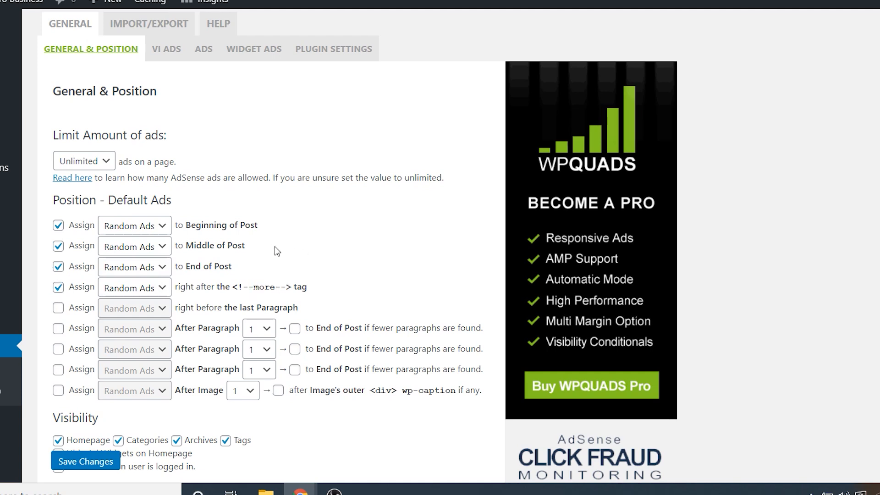
mouse_move(315, 263)
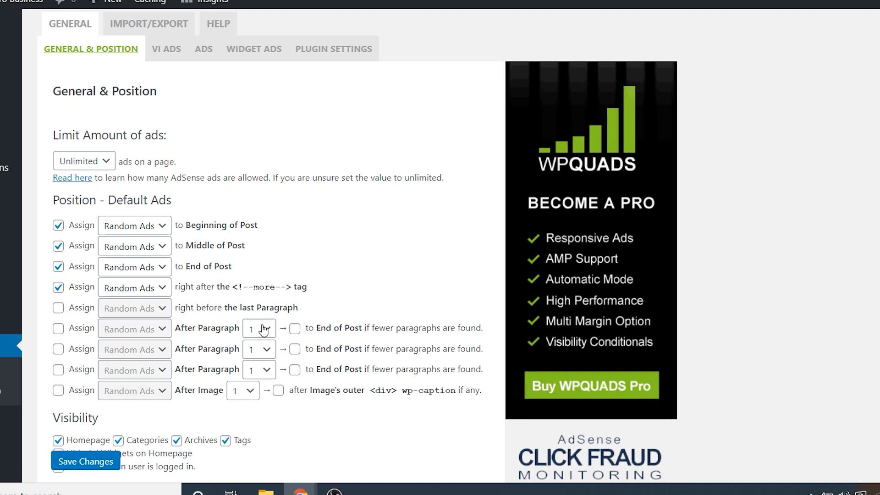
mouse_move(262, 331)
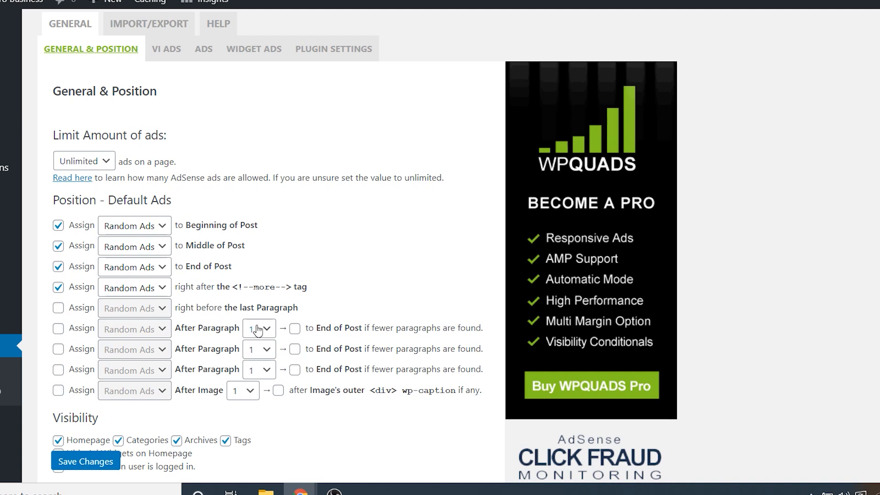
click(258, 328)
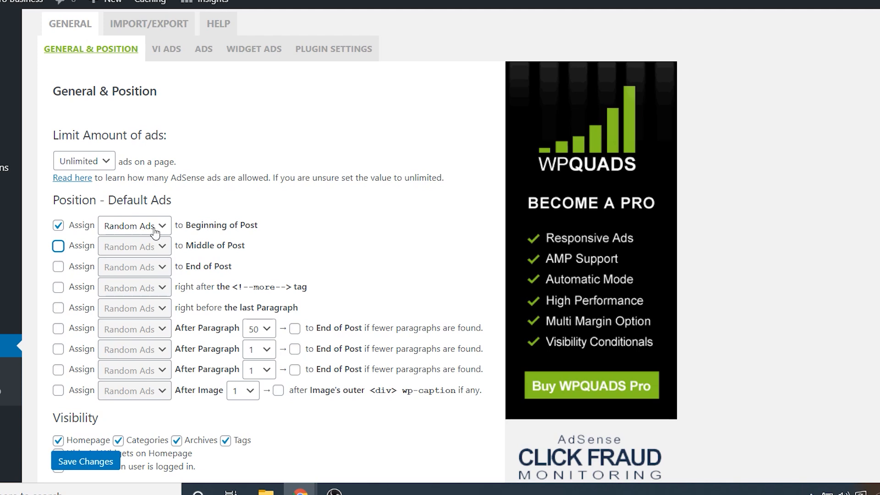
click(134, 225)
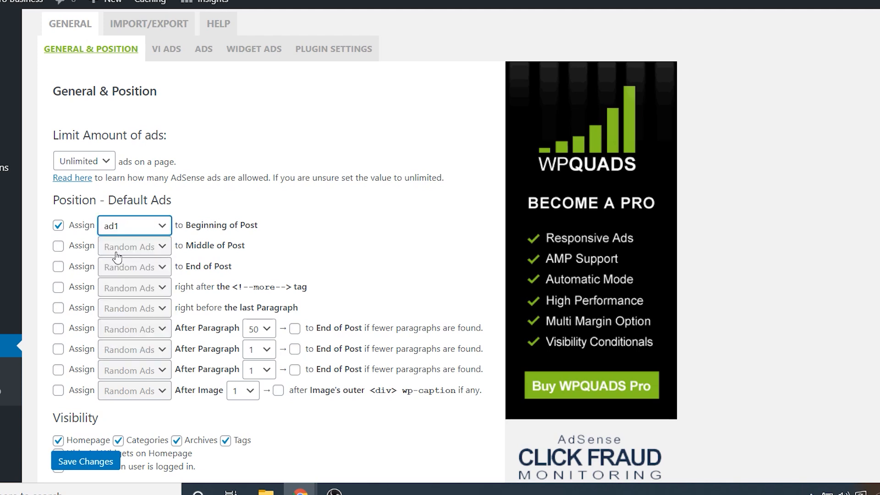
mouse_move(222, 118)
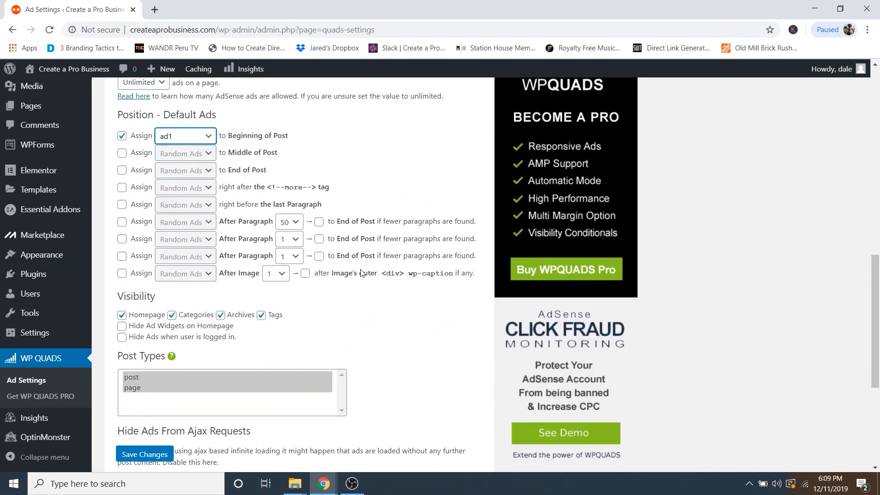
Keep ads visible for logged-in users and select 'post' as the only post type
scroll(down, 3)
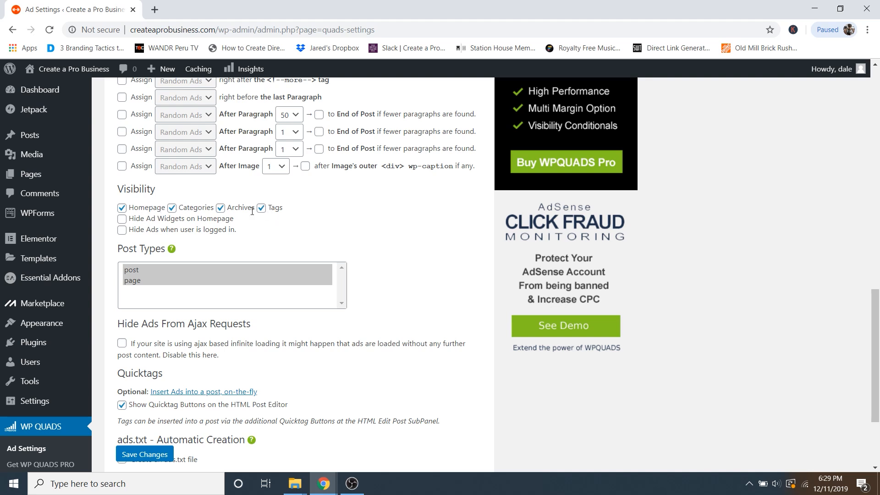
click(122, 230)
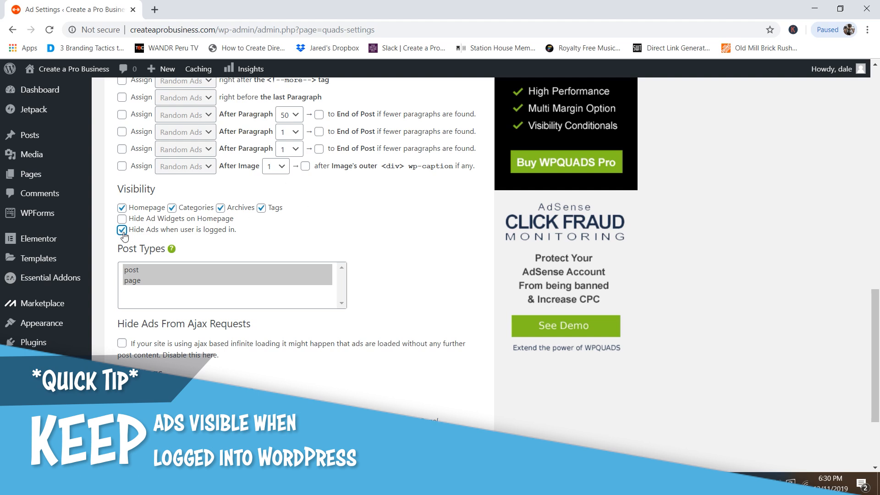
click(121, 230)
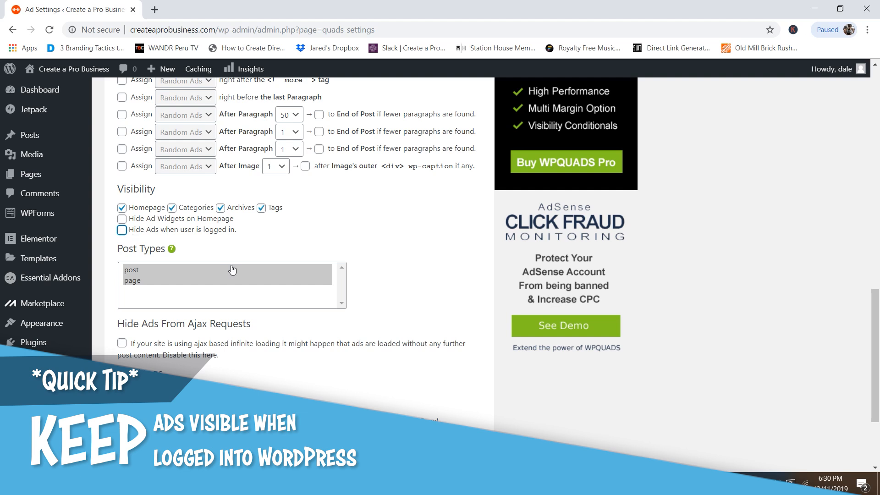
mouse_move(171, 255)
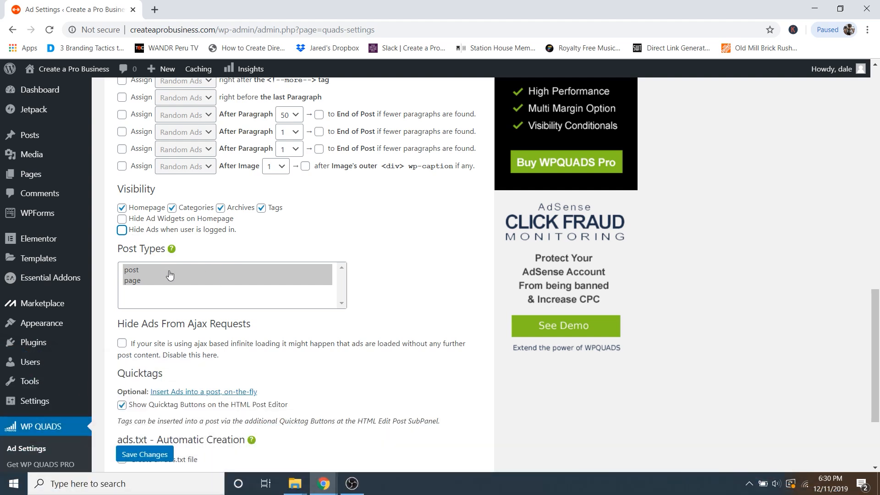
mouse_move(171, 279)
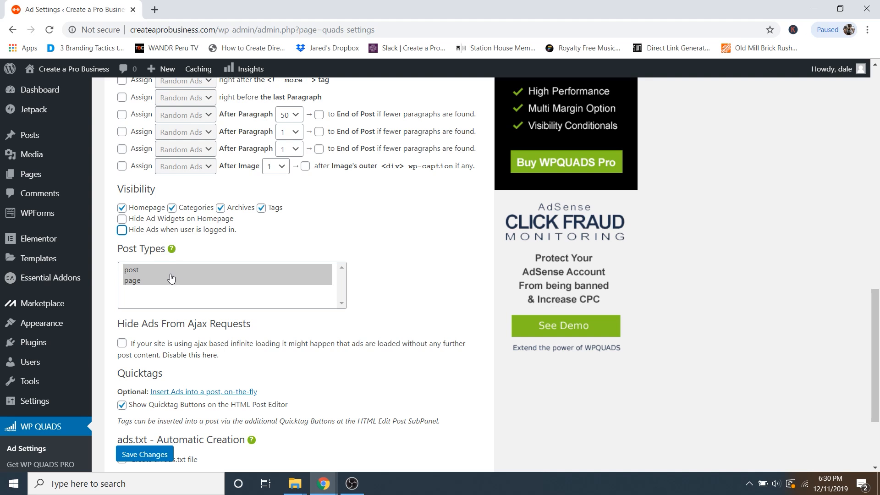
mouse_move(144, 273)
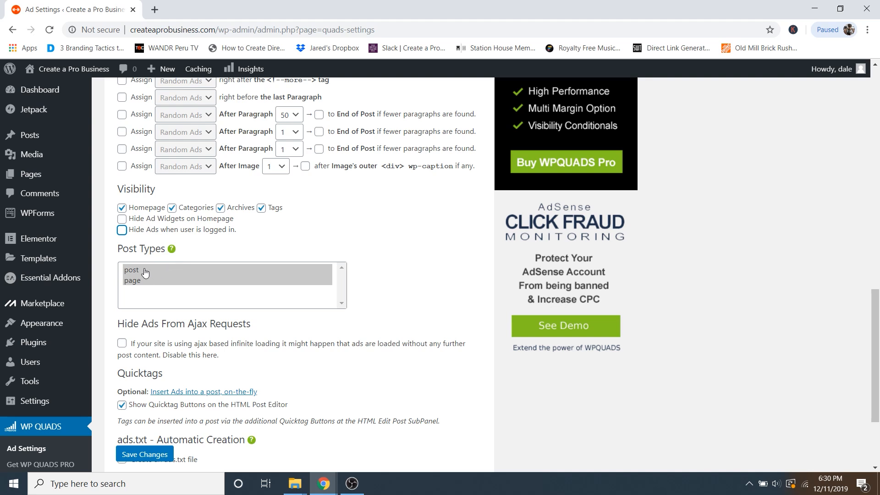
click(132, 270)
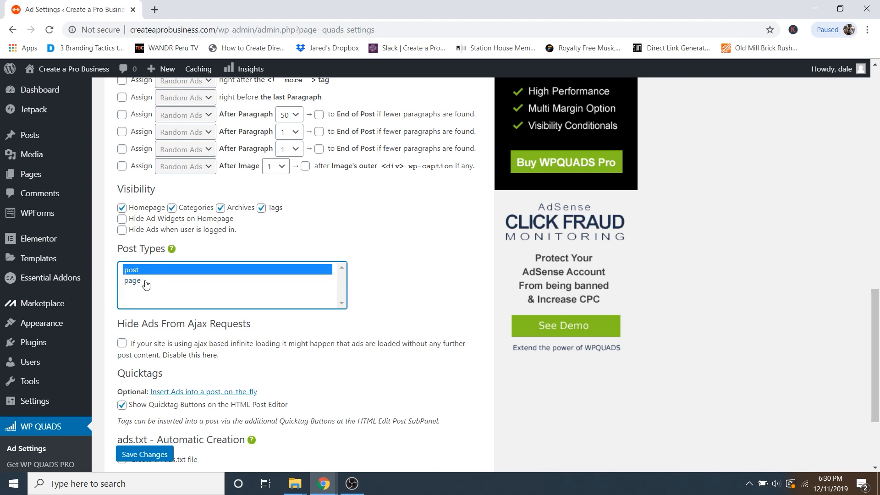
mouse_move(141, 287)
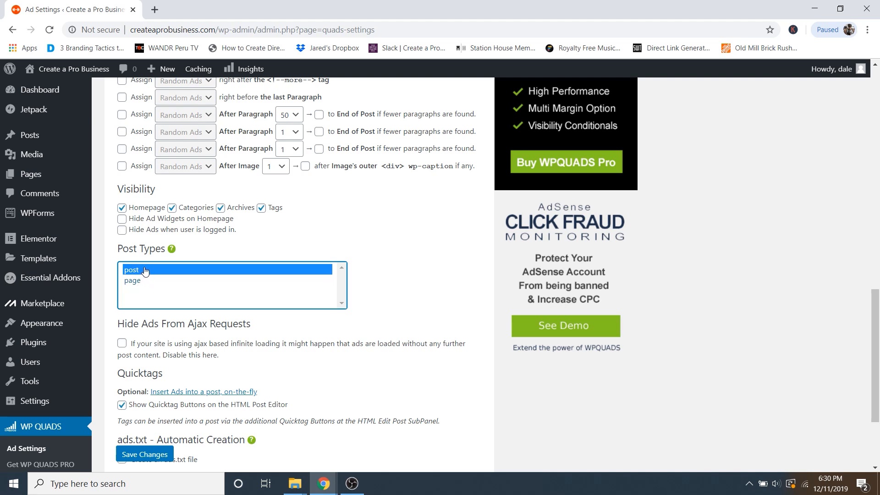
scroll(down, 3)
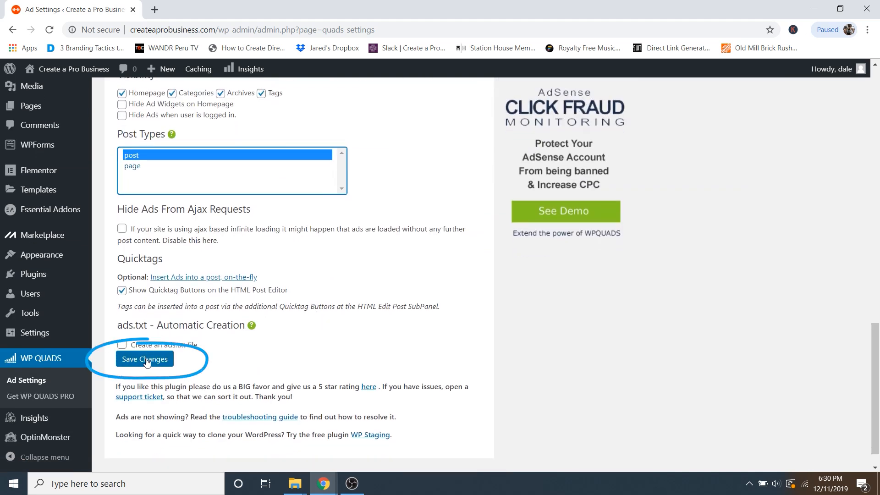
Save the WP QUADS position and post-type settings
click(144, 360)
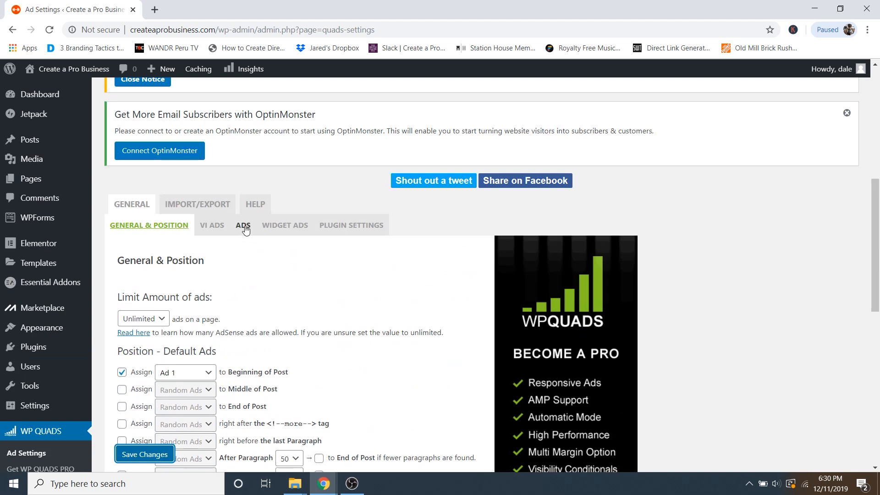
Expand Ad 1 in the ADS sub-tab, showing its empty Plain Text / HTML / JS code box
click(242, 225)
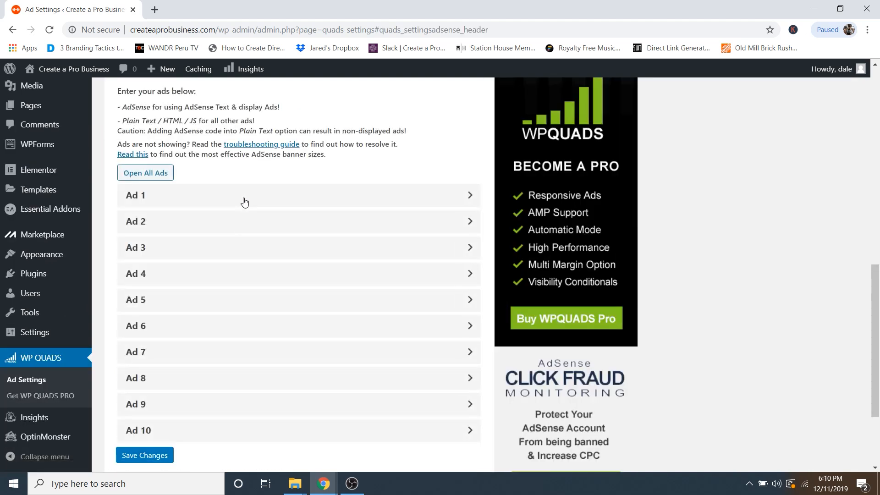
mouse_move(175, 201)
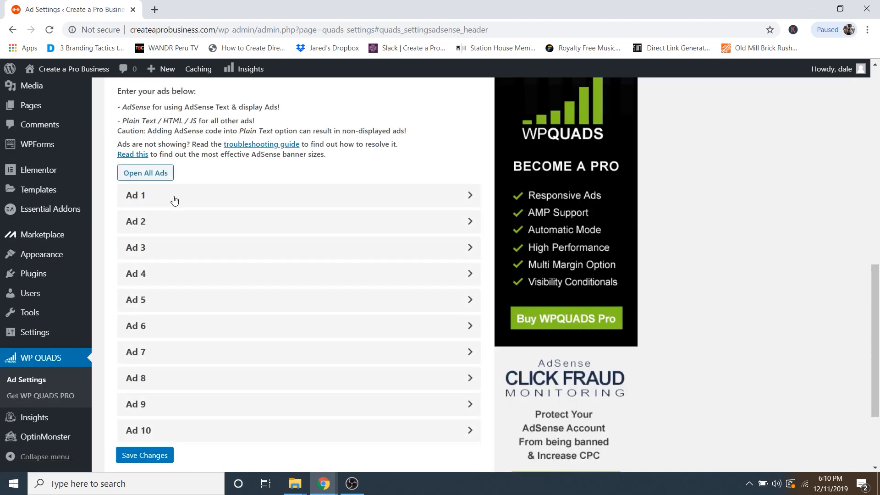
click(135, 195)
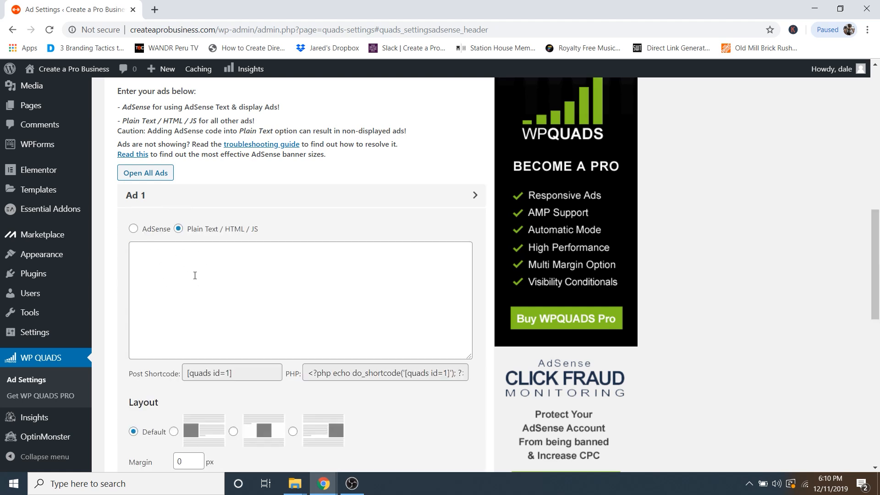
mouse_move(169, 267)
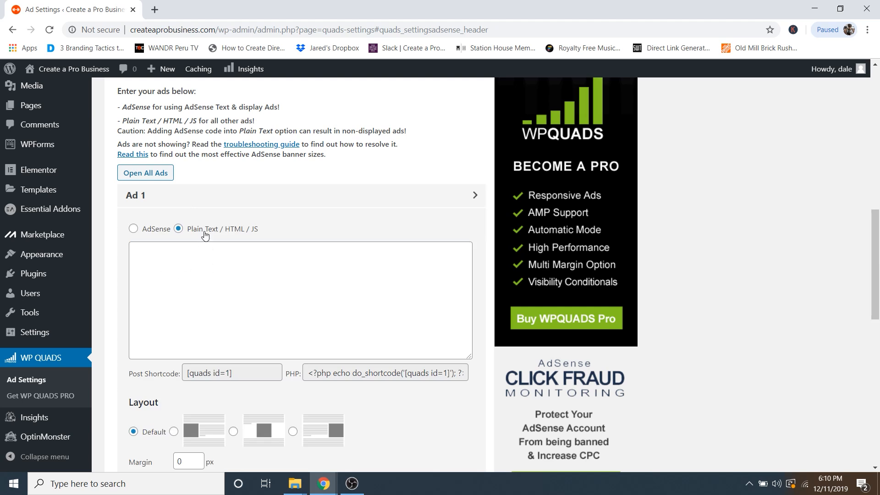
mouse_move(255, 236)
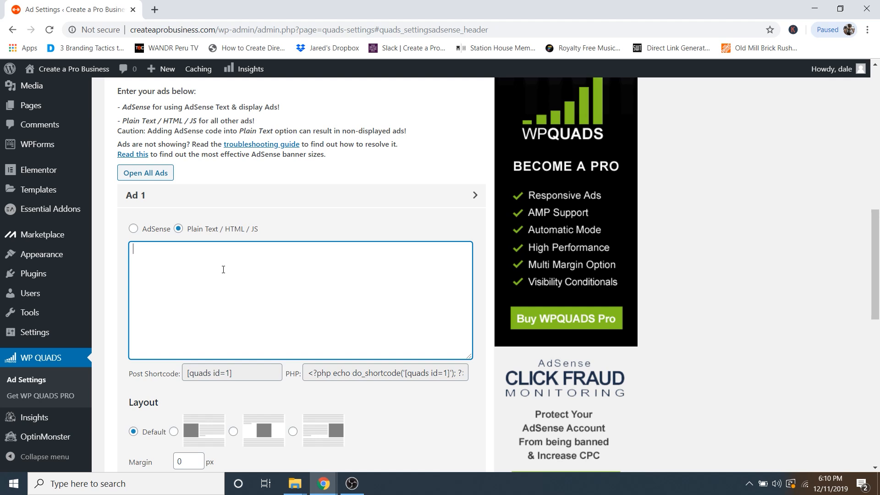
mouse_move(137, 231)
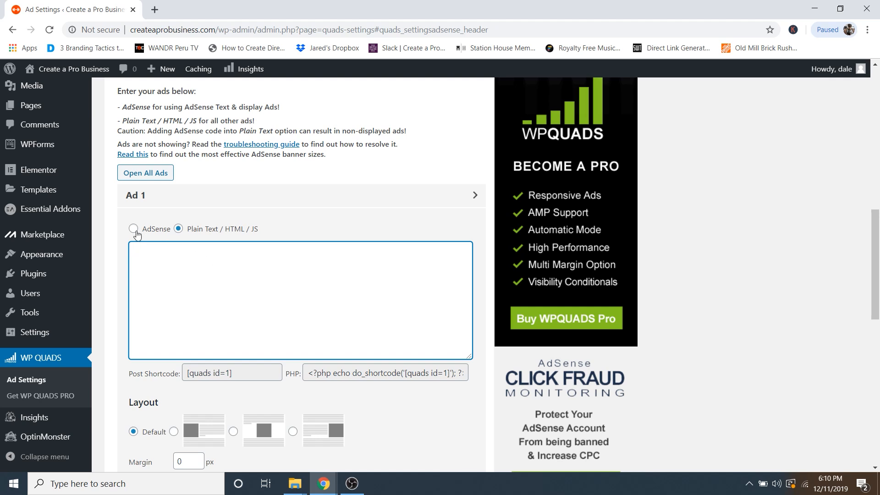
Paste the copied AdSense code into Ad 1 and extract its Ad Slot ID and Publisher ID
click(134, 229)
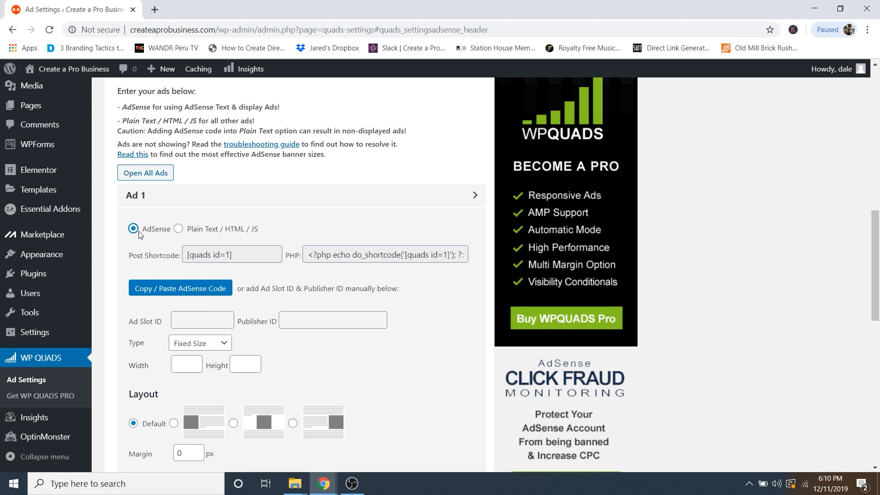
mouse_move(181, 288)
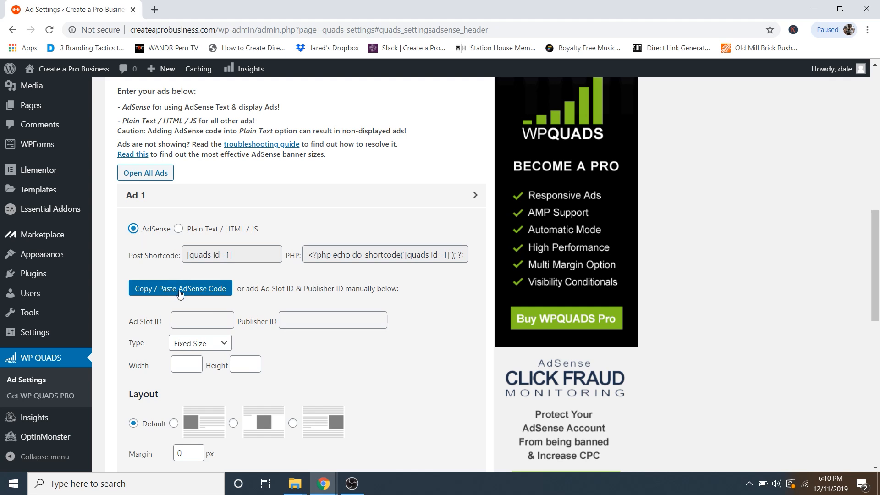
click(180, 287)
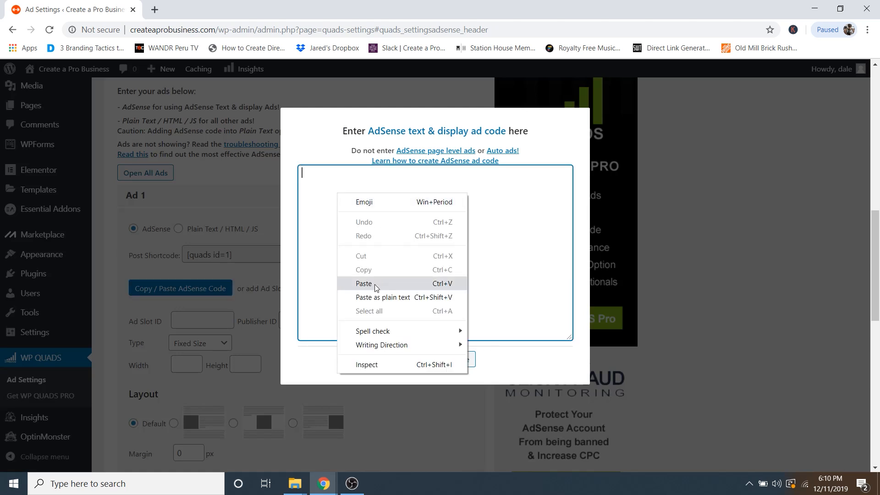
click(364, 283)
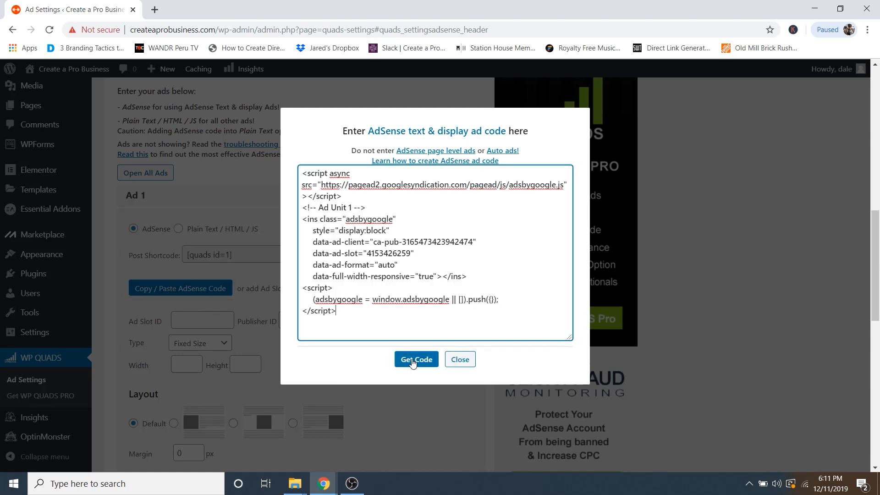
click(416, 359)
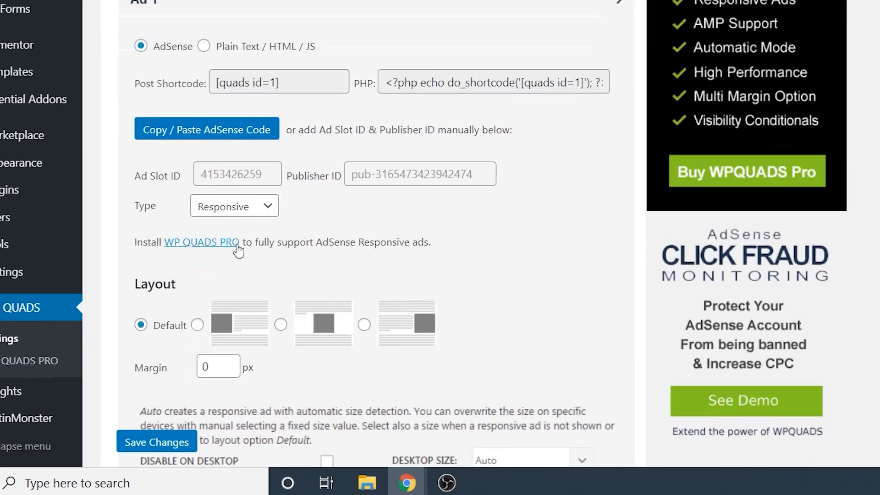
Make Ad 1 a Fixed Size ad with width 200 and height 200
scroll(down, 3)
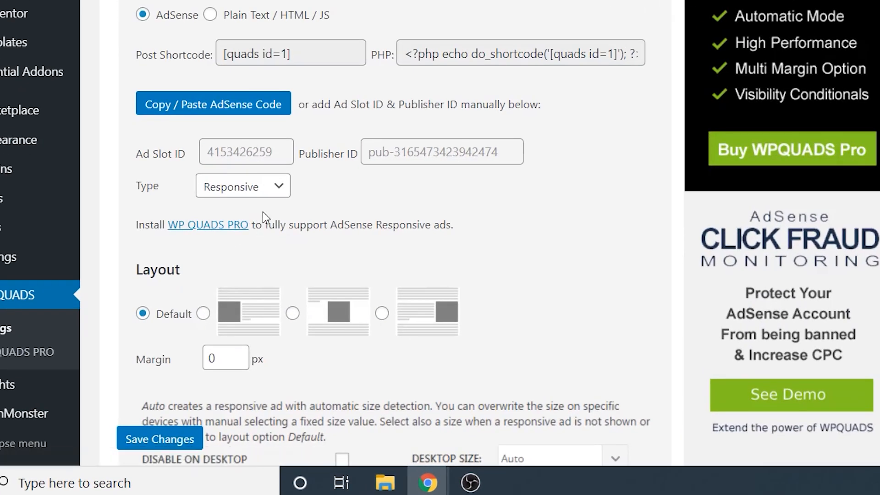
click(242, 186)
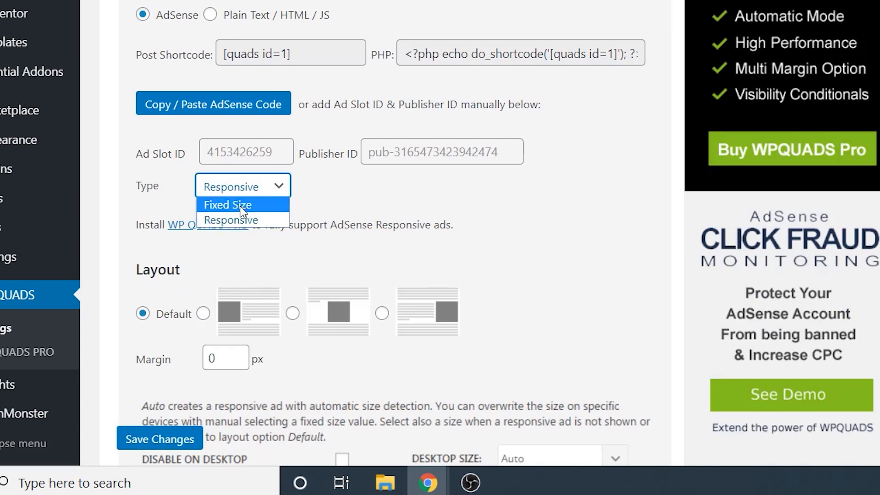
click(227, 204)
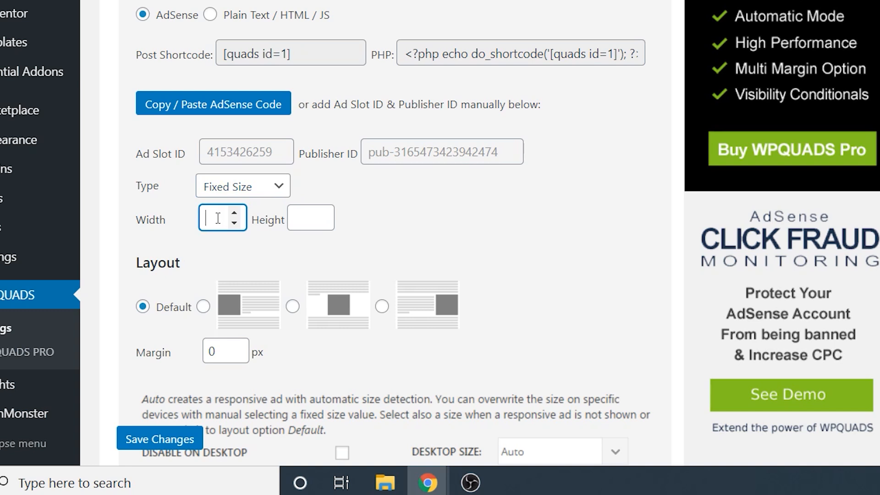
text(200)
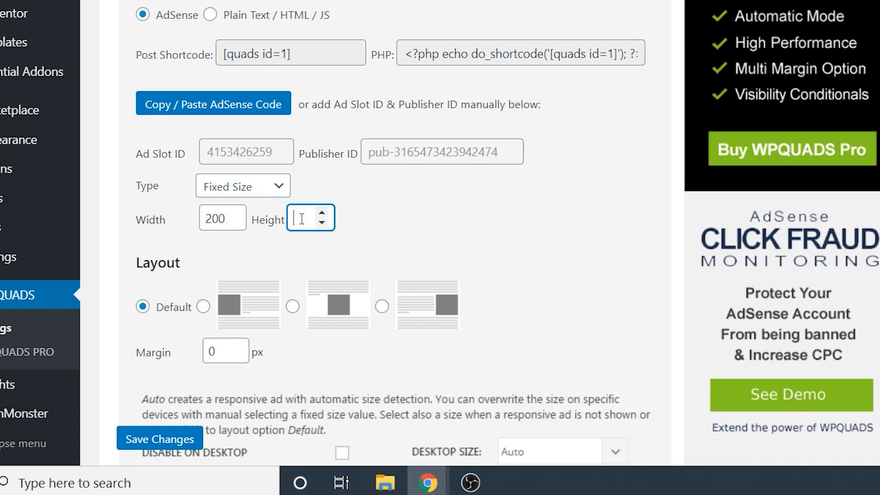
text(200)
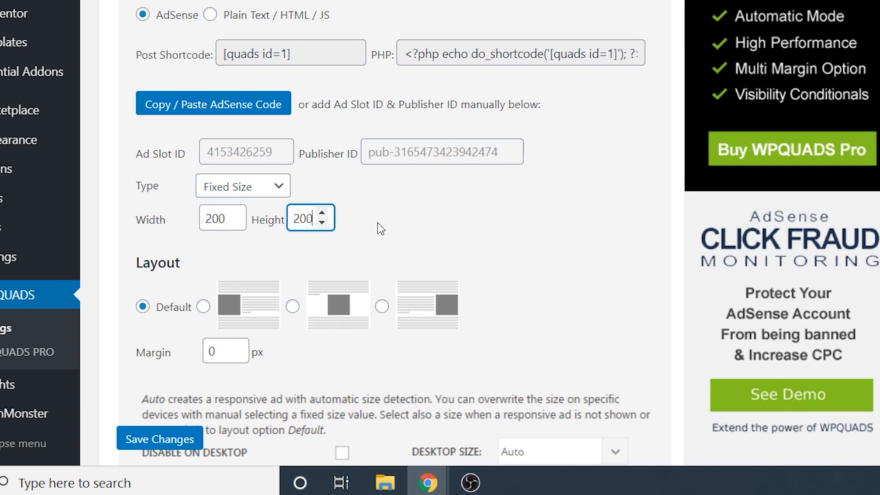
mouse_move(280, 283)
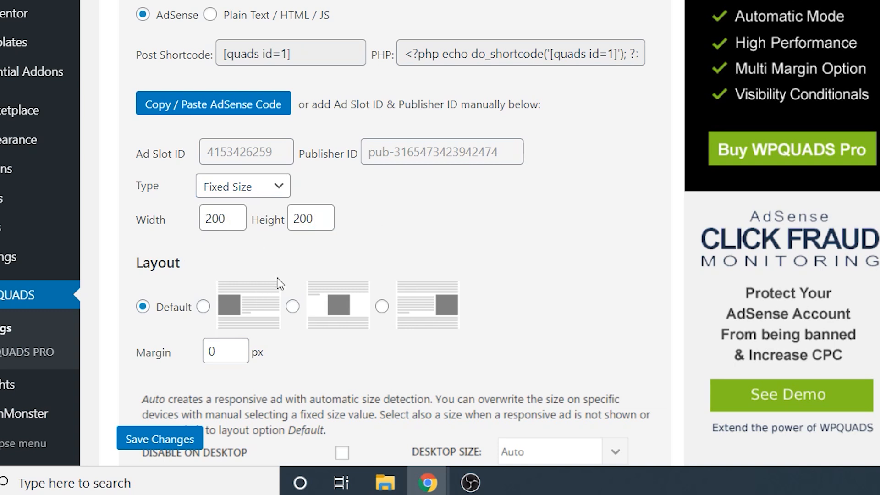
Centre the ad in the post content with a 10 px margin and save the changes
scroll(down, 3)
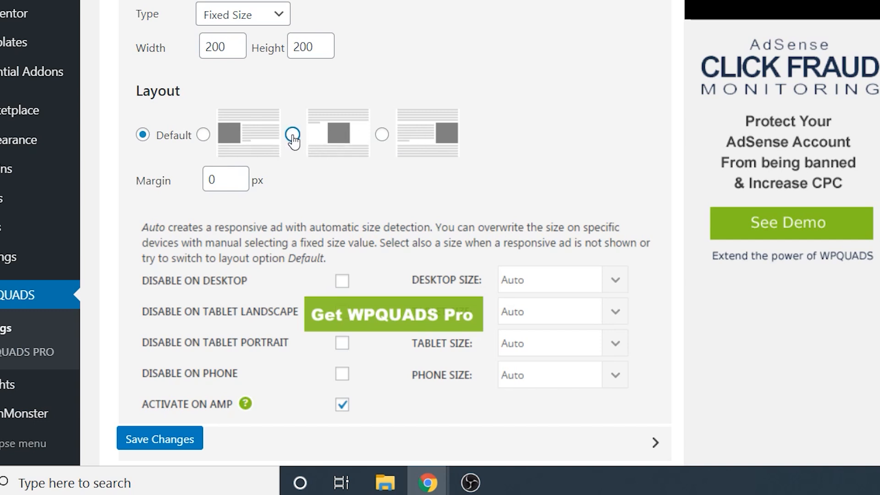
click(292, 134)
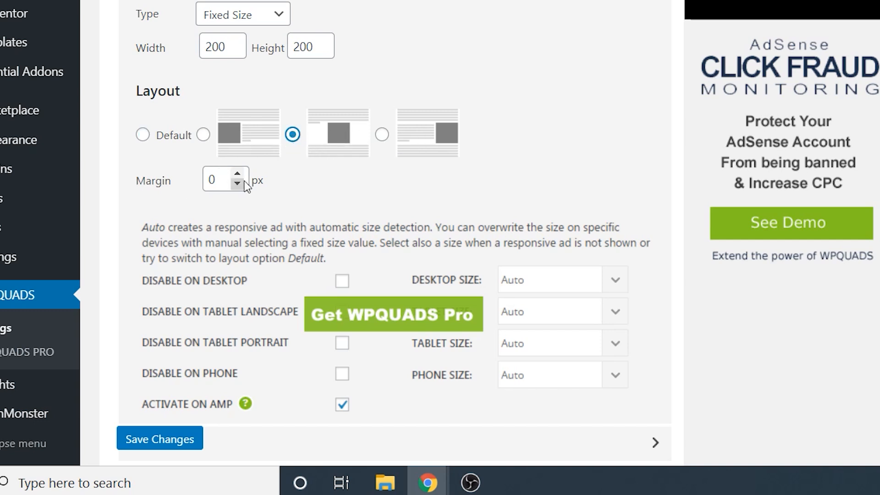
mouse_move(351, 166)
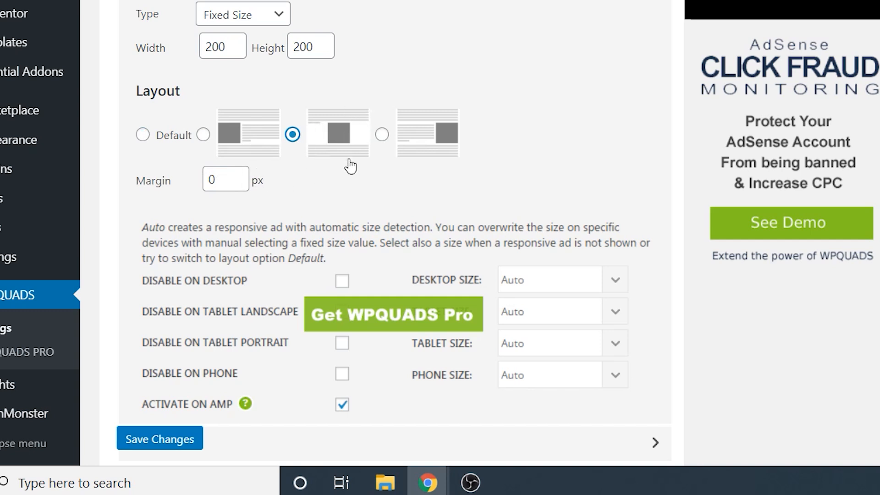
click(225, 179)
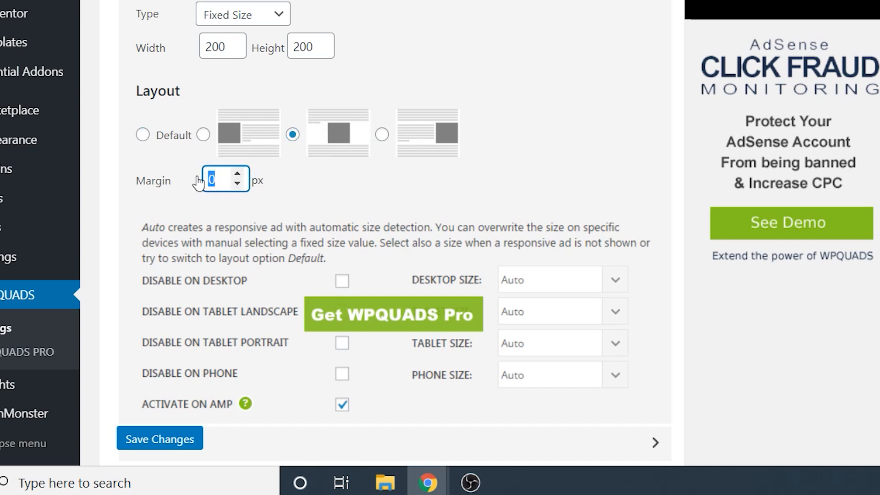
text(10)
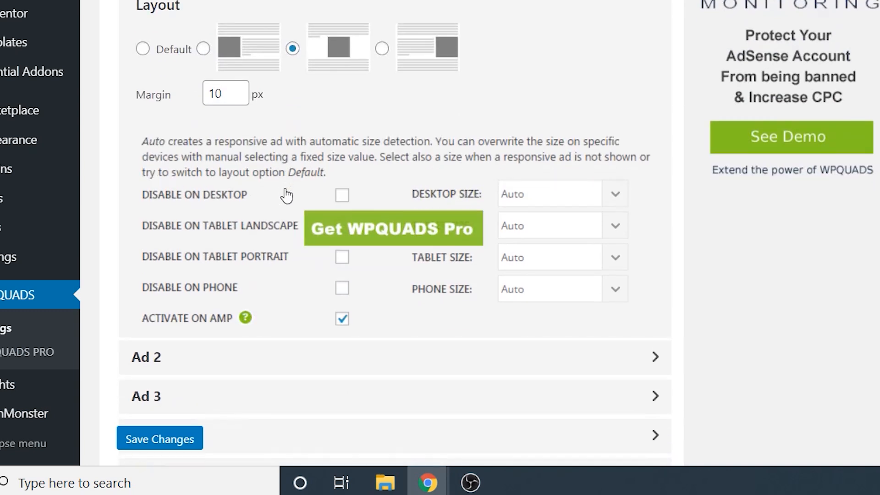
scroll(down, 3)
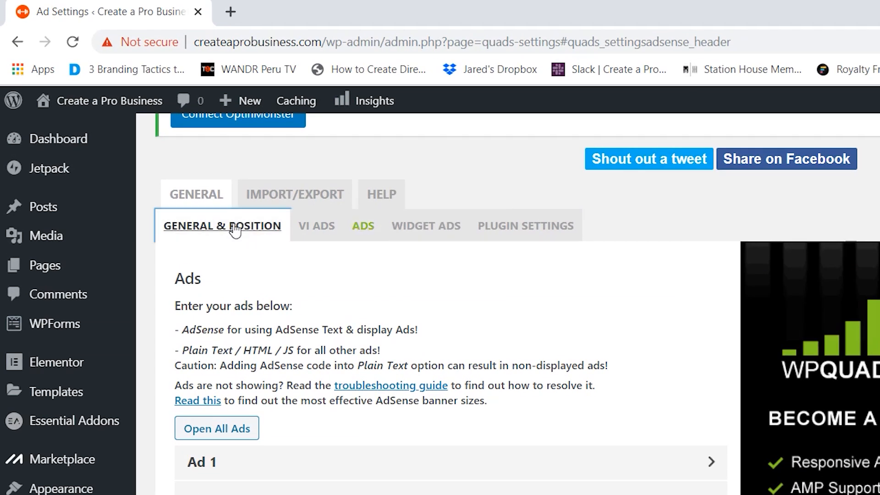
Check the ad position settings, then view the '10 Tips to Lose Belly Fat' post from All Posts
click(222, 225)
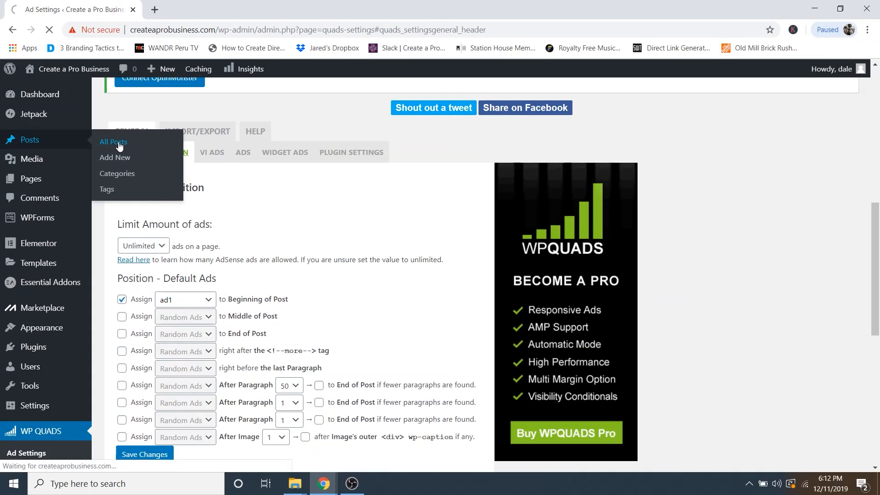
click(114, 142)
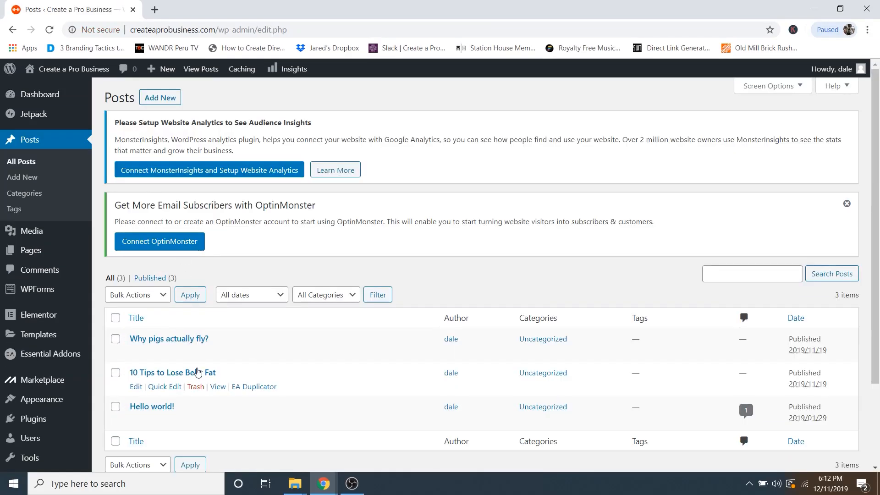
click(218, 389)
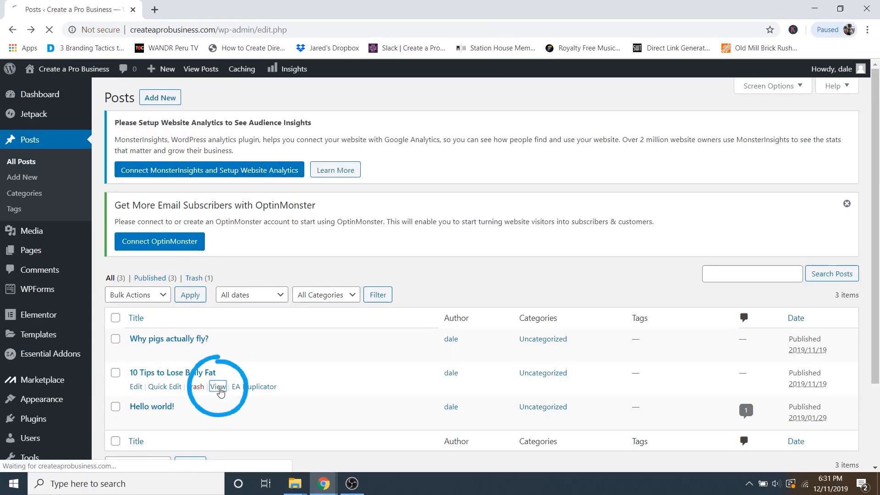
Scroll the live post to the centred square ad block beneath its title, above Tip 1
click(217, 387)
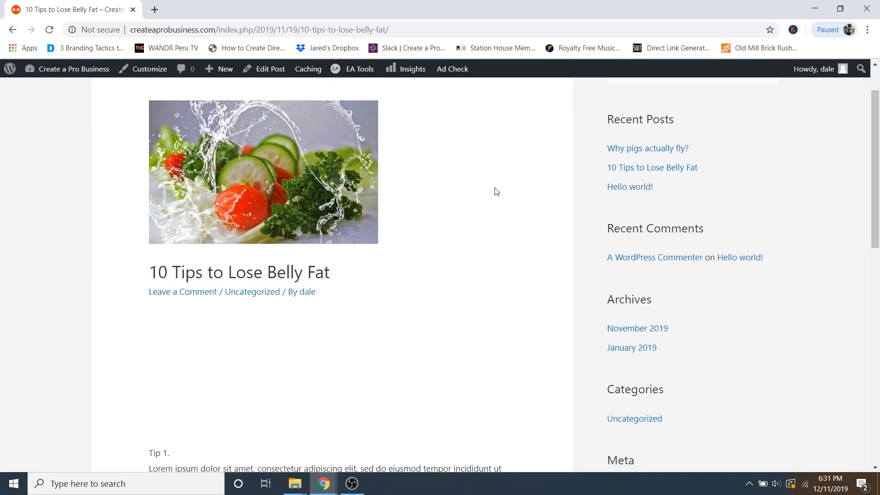
scroll(down, 3)
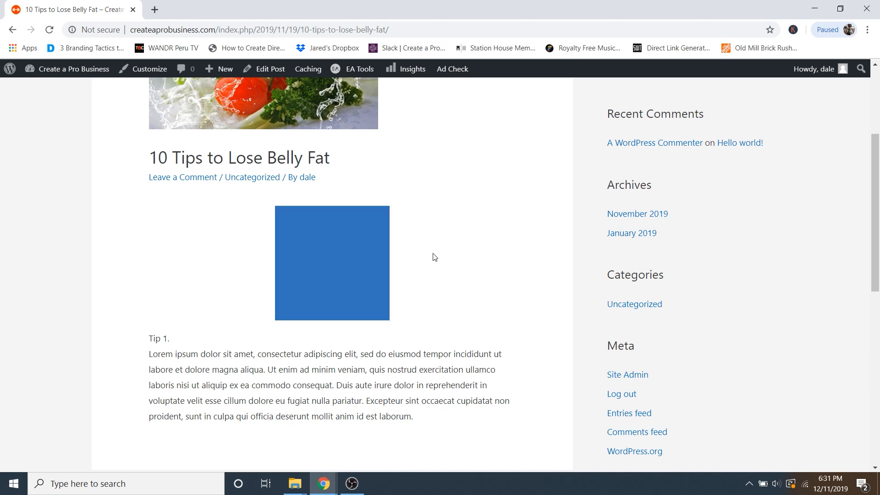
mouse_move(337, 225)
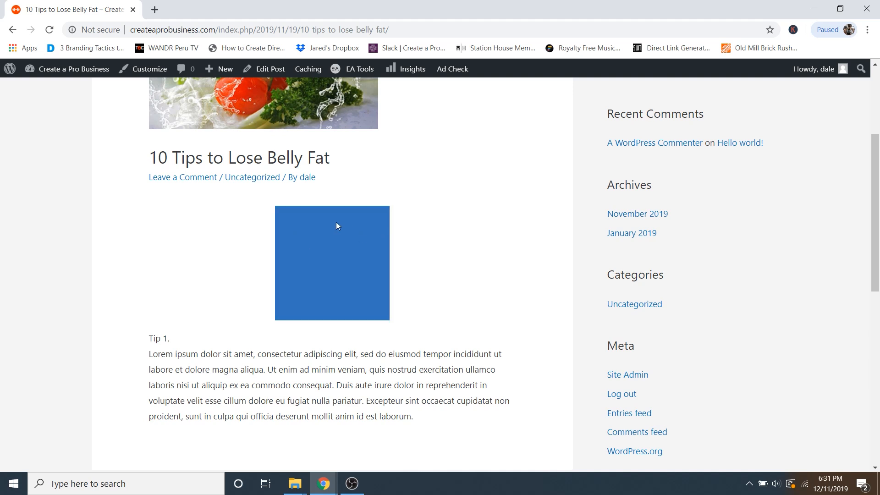
mouse_move(346, 275)
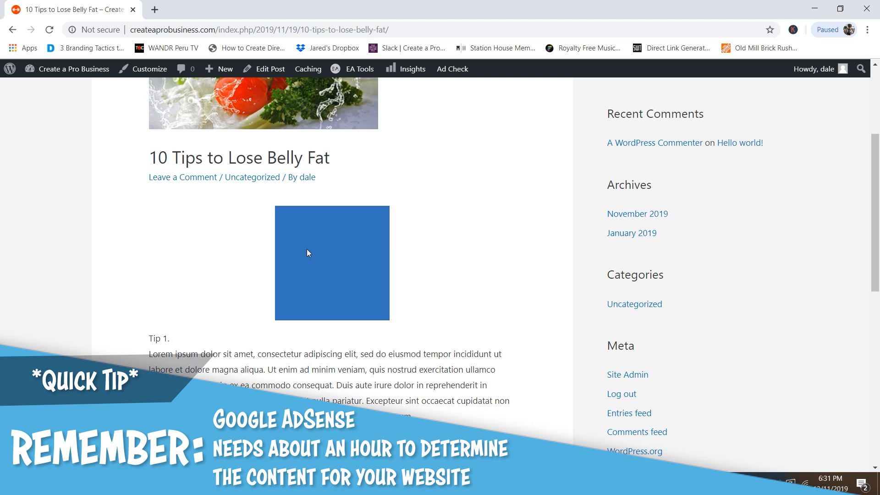
scroll(down, 3)
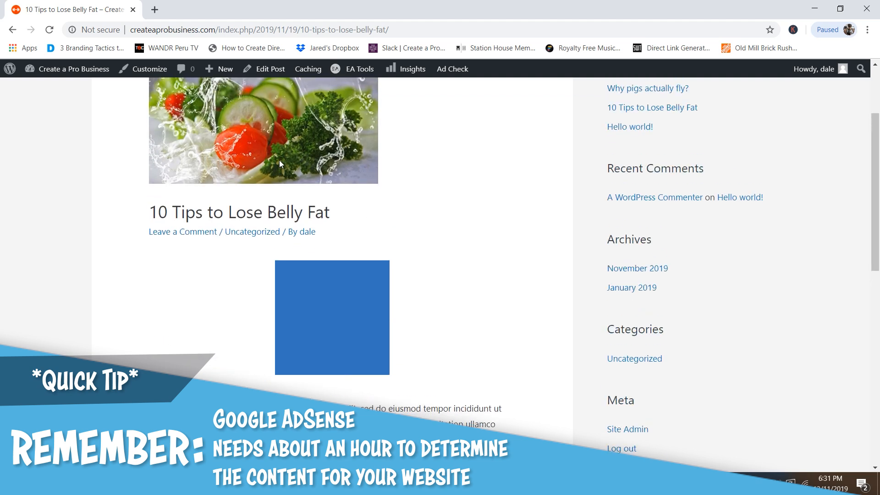
scroll(down, 3)
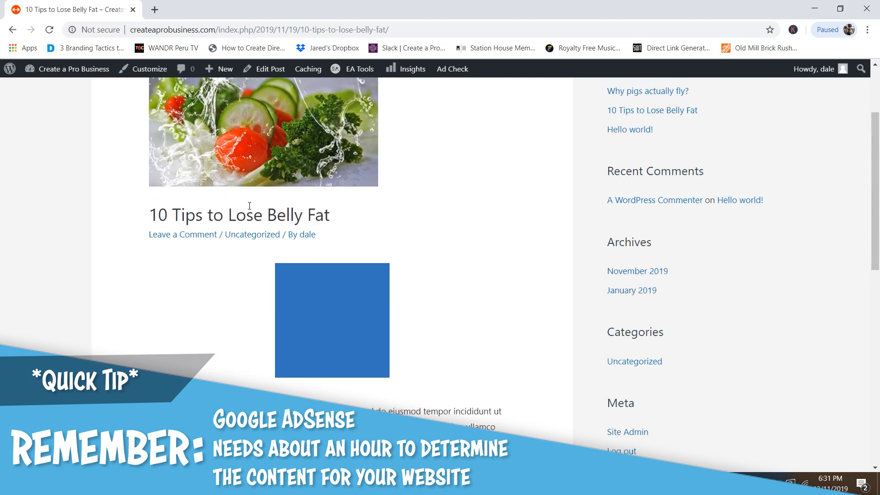
scroll(down, 3)
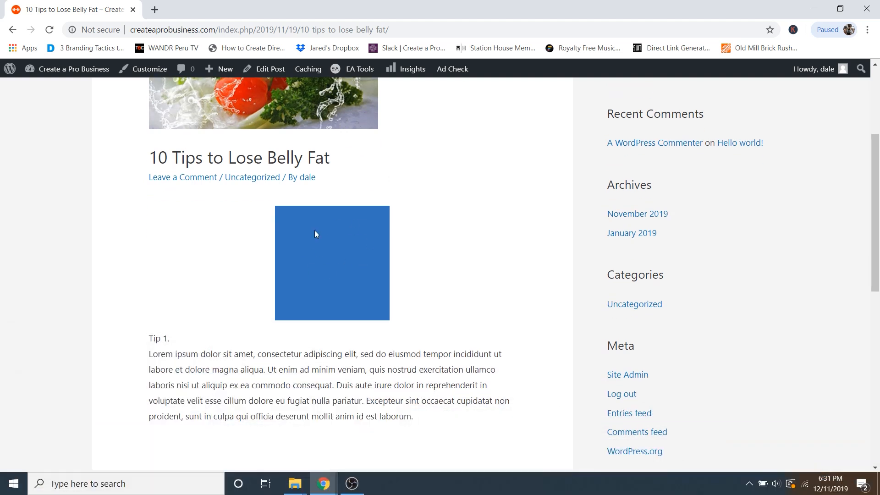
mouse_move(347, 244)
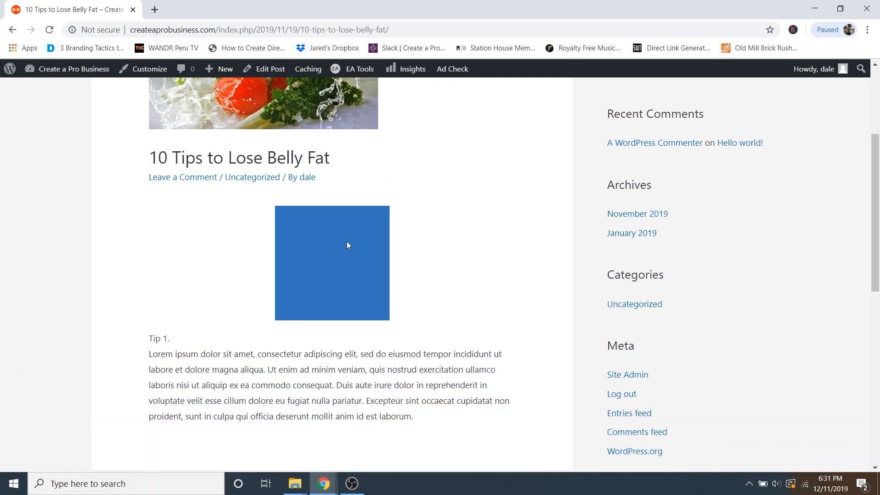
mouse_move(372, 172)
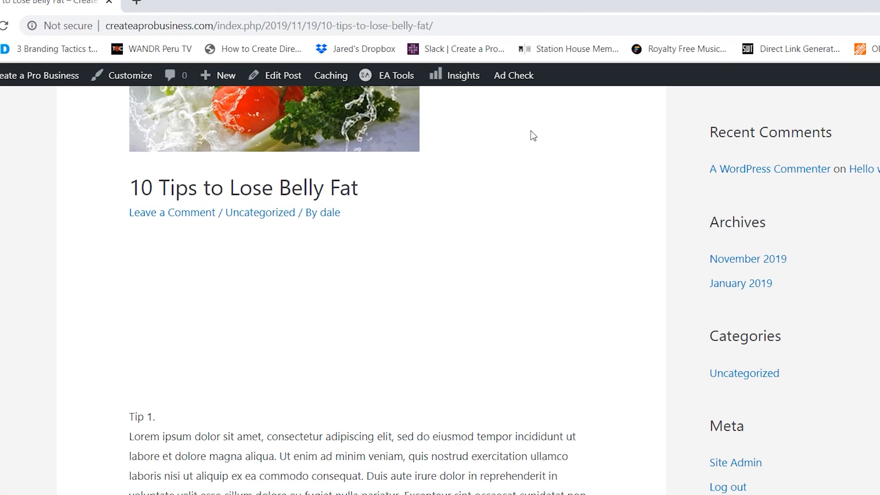
click(513, 75)
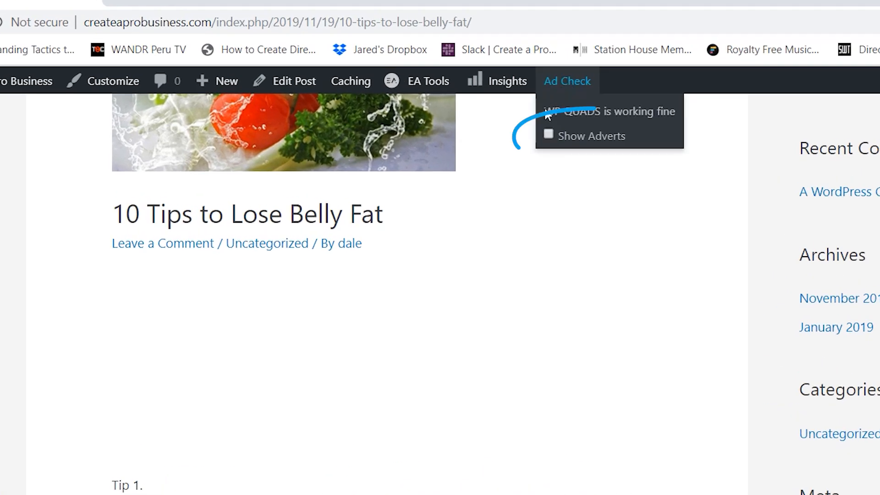
click(548, 135)
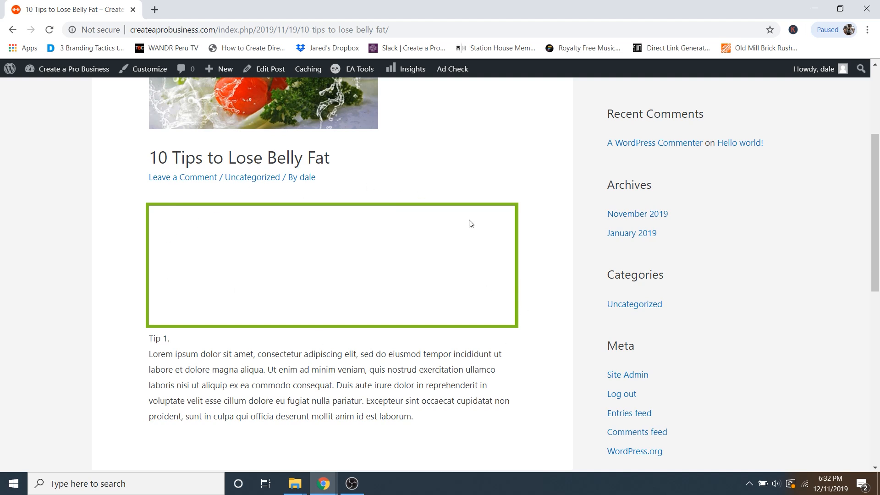
click(452, 69)
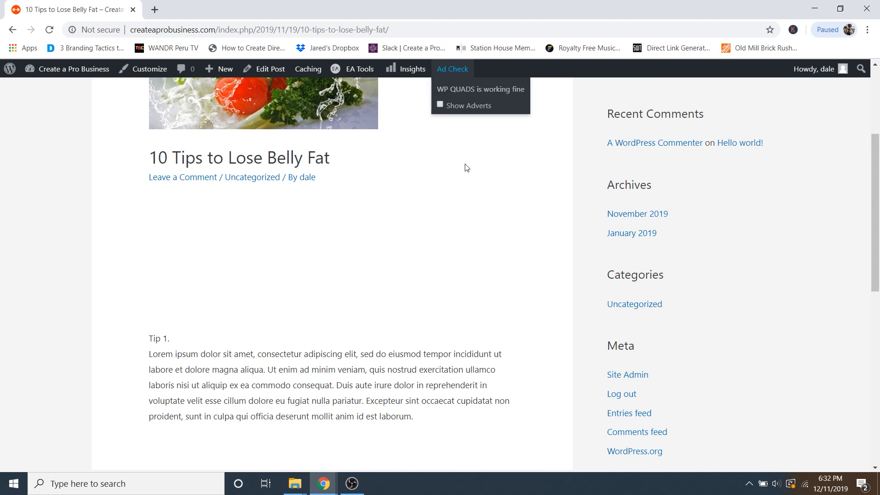